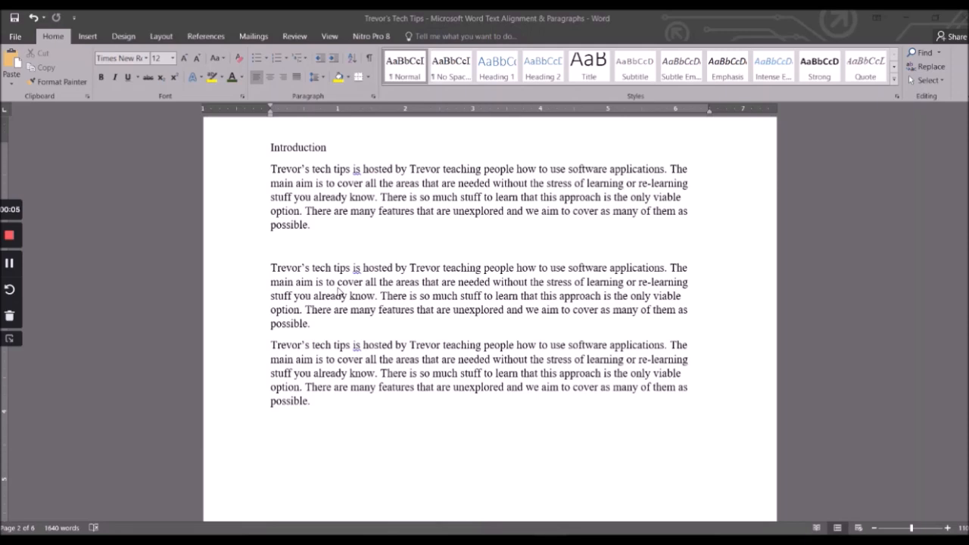
mouse_move(285, 159)
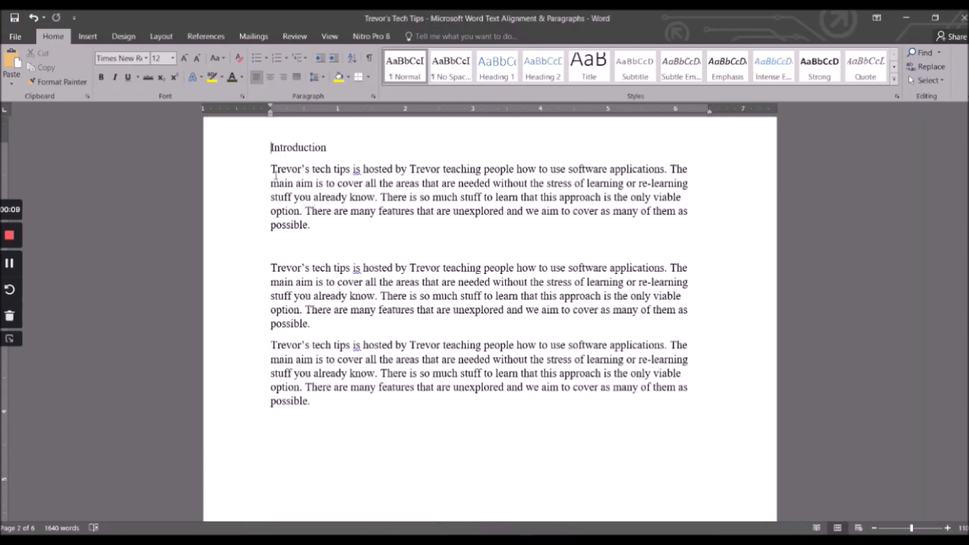
Step: Apply No Spacing then the Heading 1 style to the selected word Introduction
double_click(297, 148)
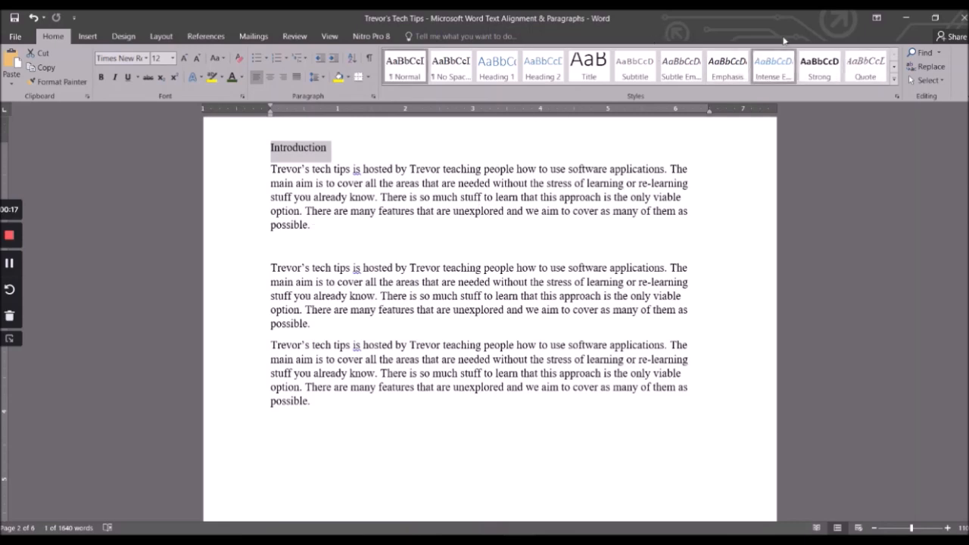
left_click(496, 65)
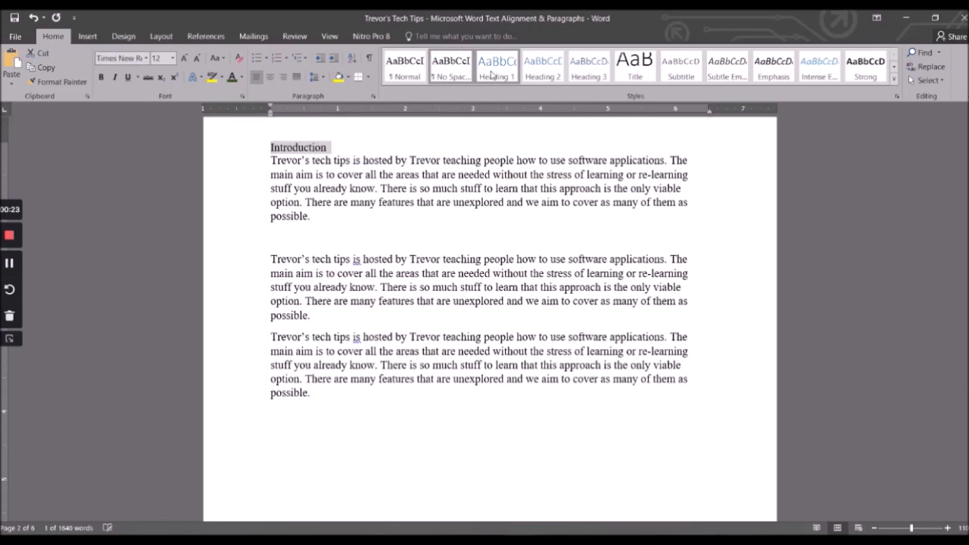
left_click(496, 67)
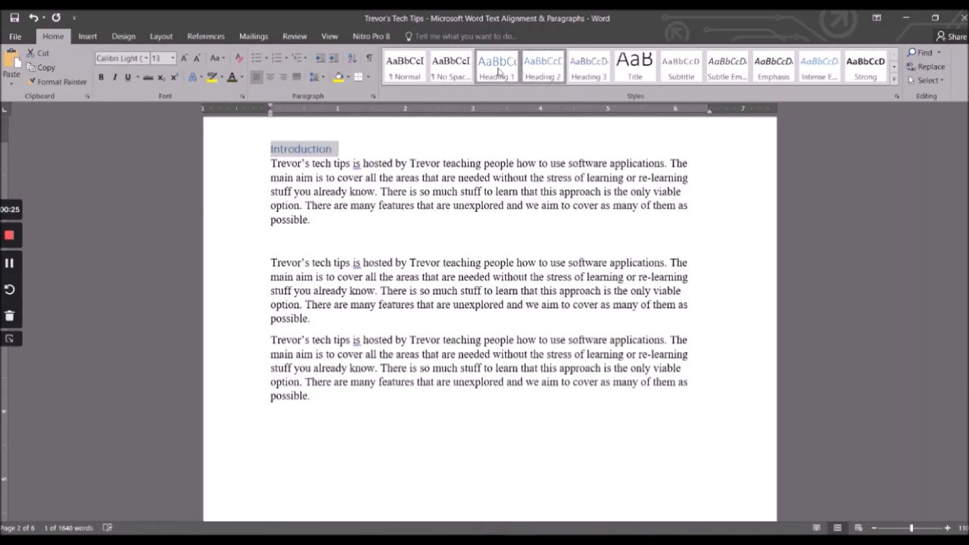
Step: Modify Heading 1 to use Times New Roman font with centered alignment
right_click(496, 66)
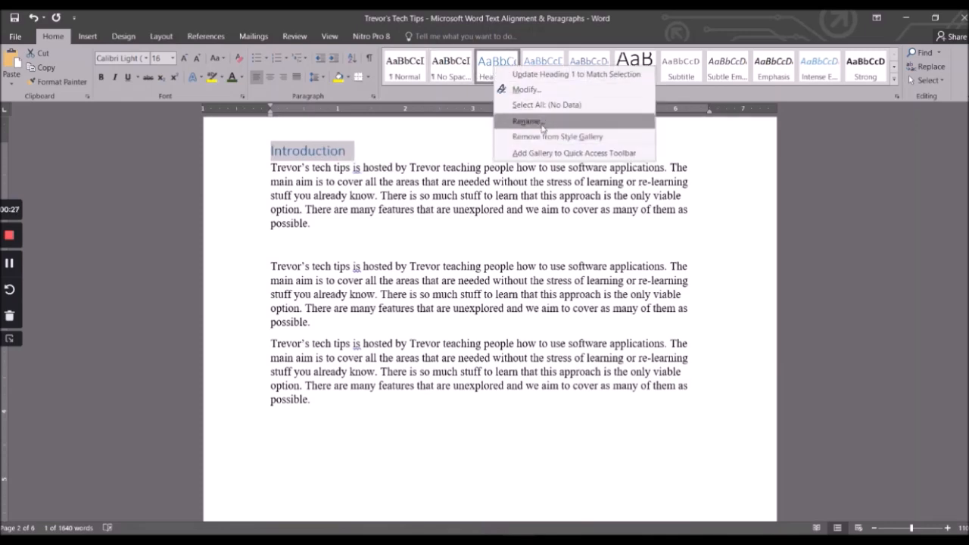
left_click(525, 89)
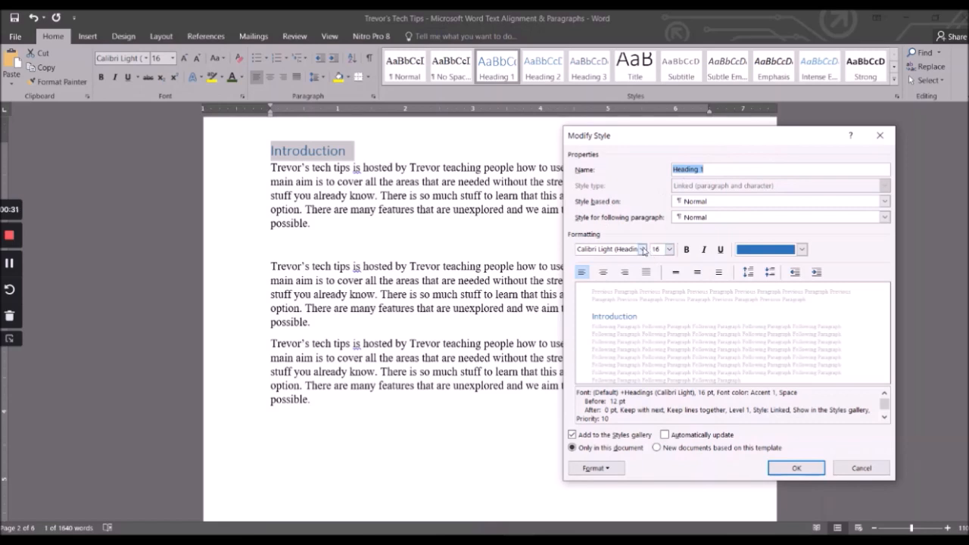
left_click(606, 248)
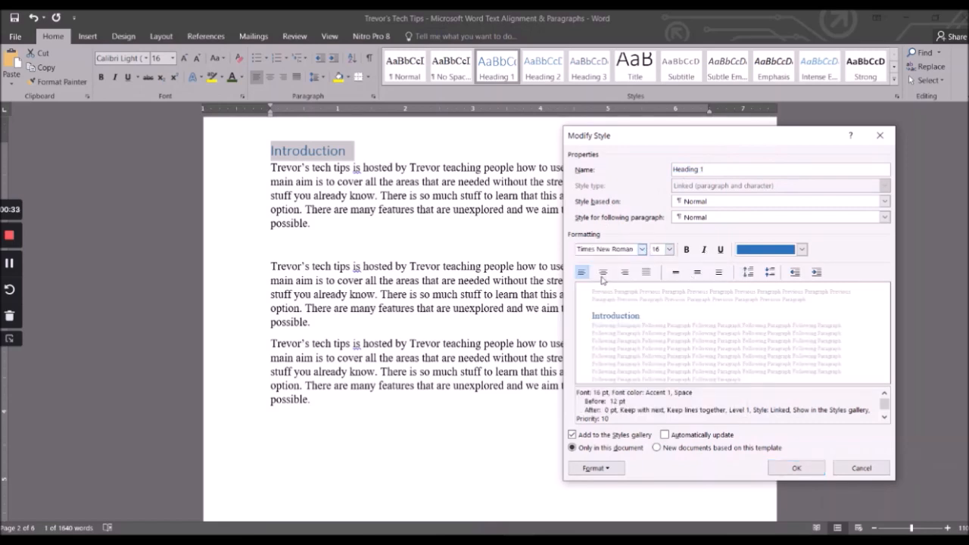
left_click(603, 272)
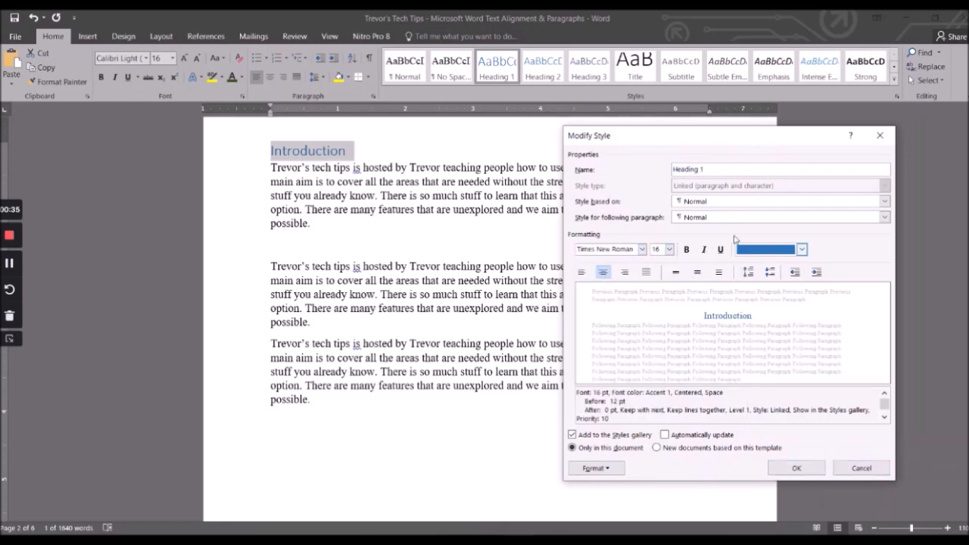
Step: Make Heading 1 black and auto-updating, confirm it, and move below the last paragraph
left_click(803, 248)
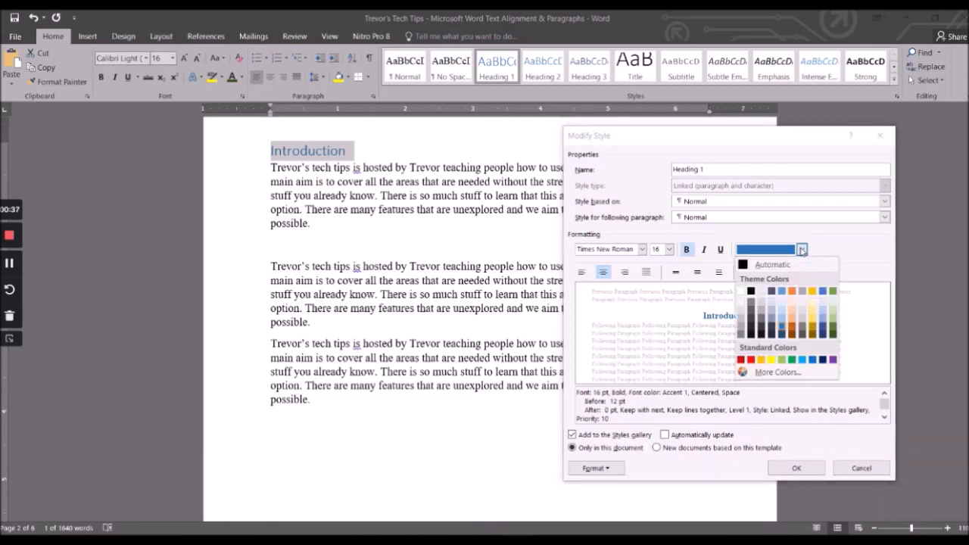
mouse_move(751, 292)
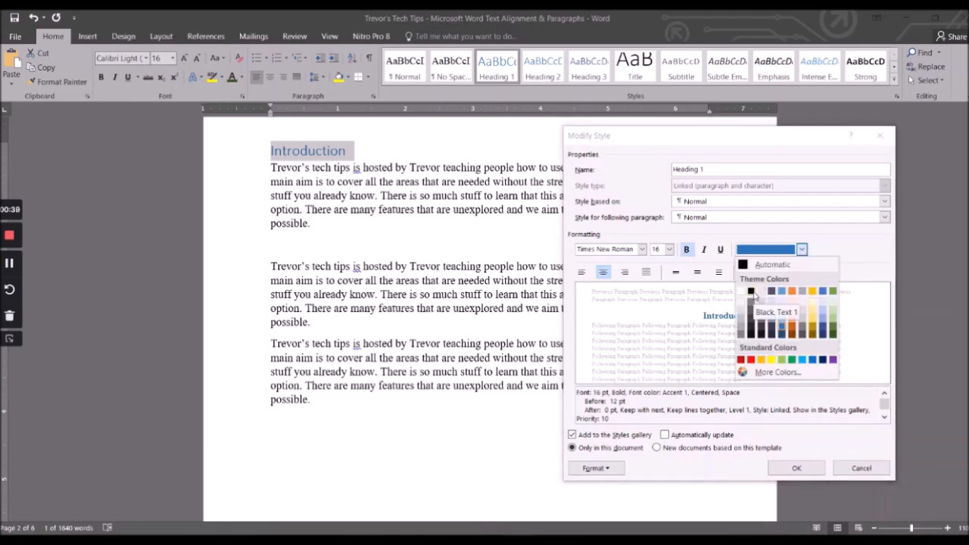
left_click(751, 291)
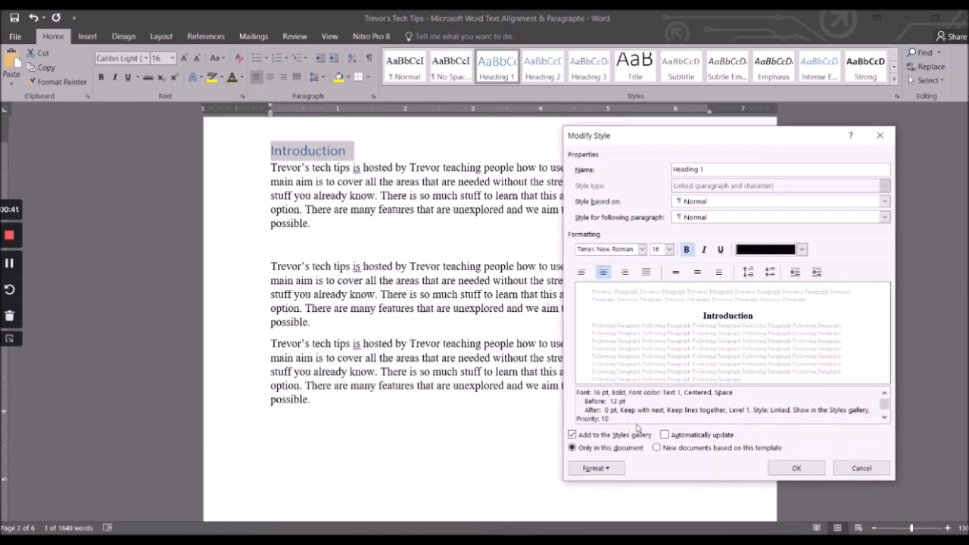
left_click(665, 435)
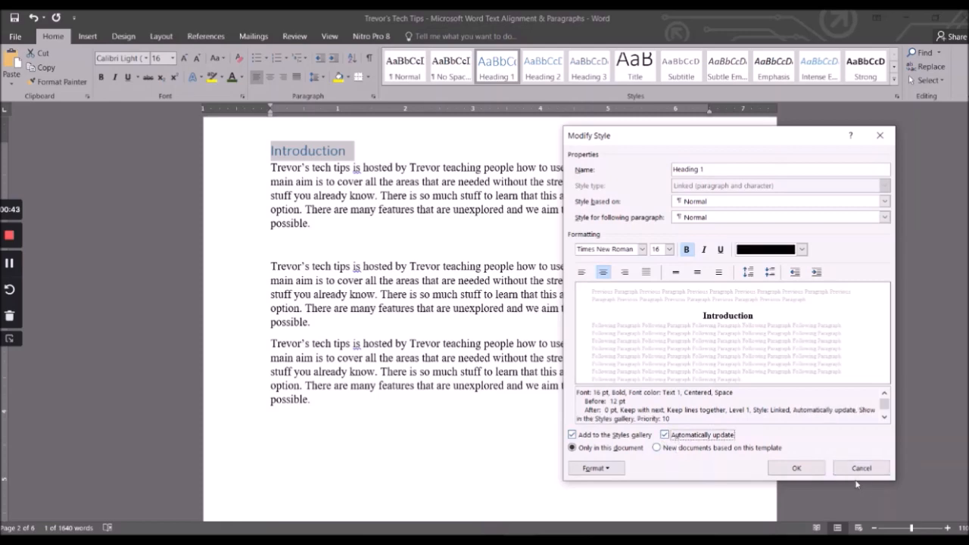
left_click(795, 466)
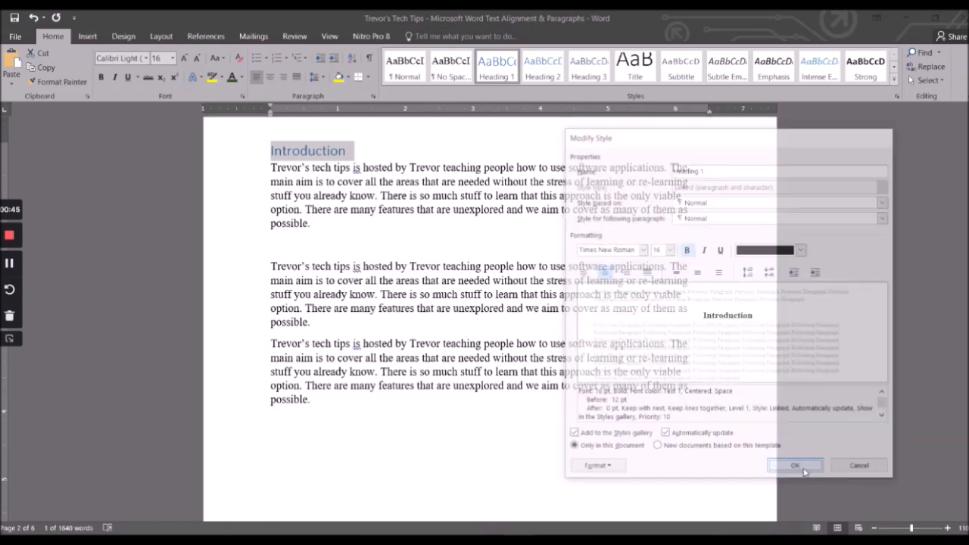
left_click(795, 464)
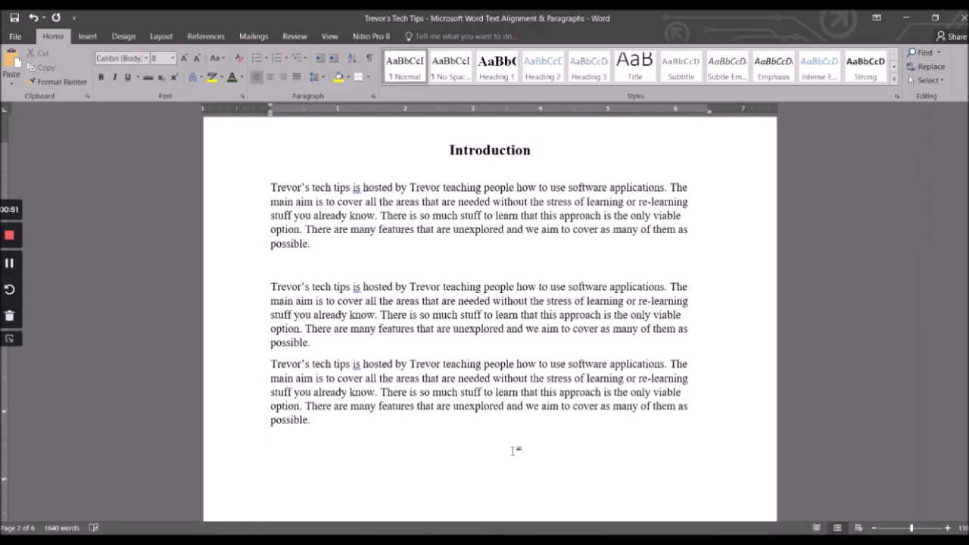
Step: Enter the word Summary and style it as Heading 1
type("Summ")
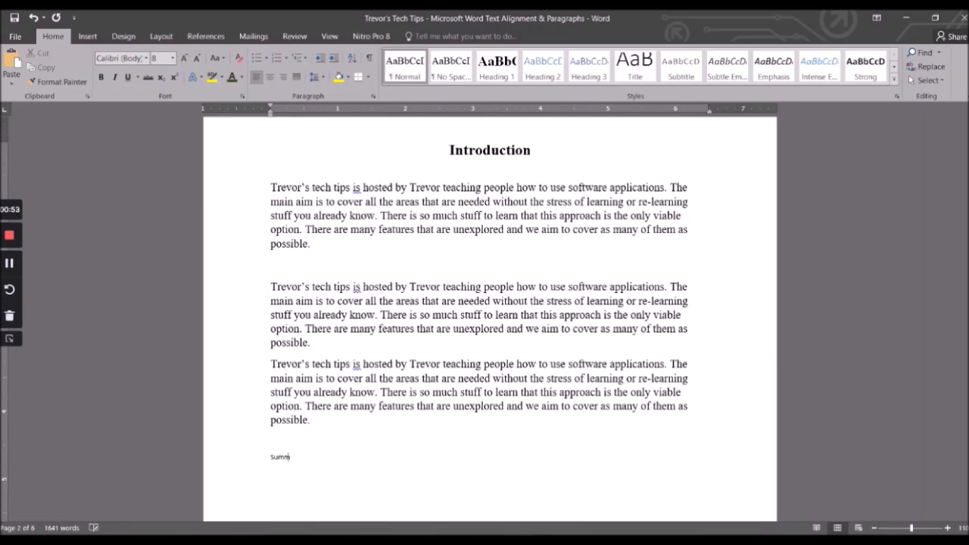
type("mary")
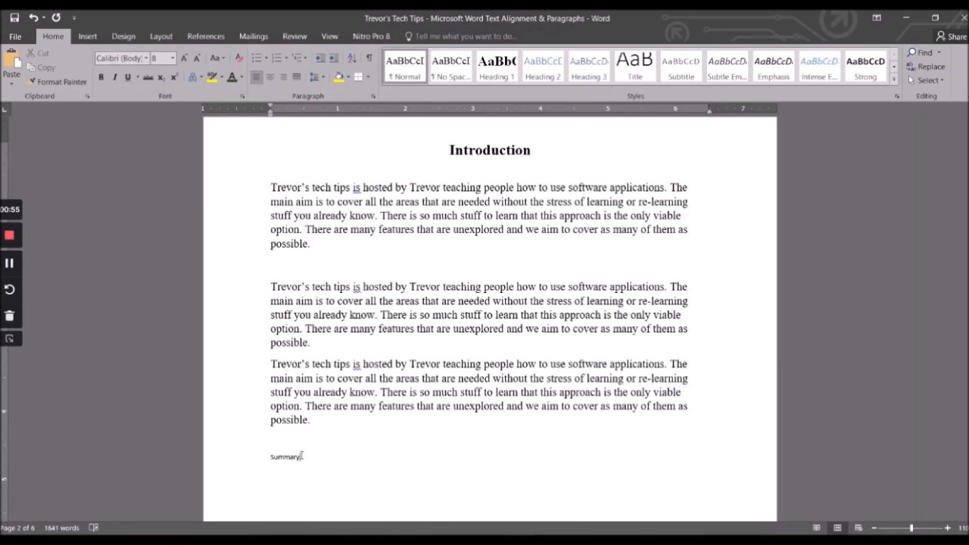
left_click(497, 66)
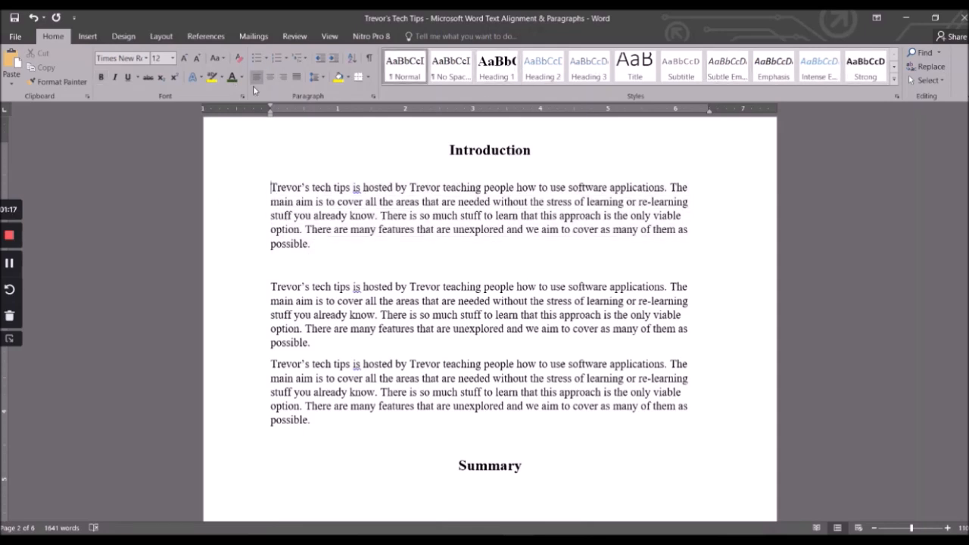
mouse_move(256, 75)
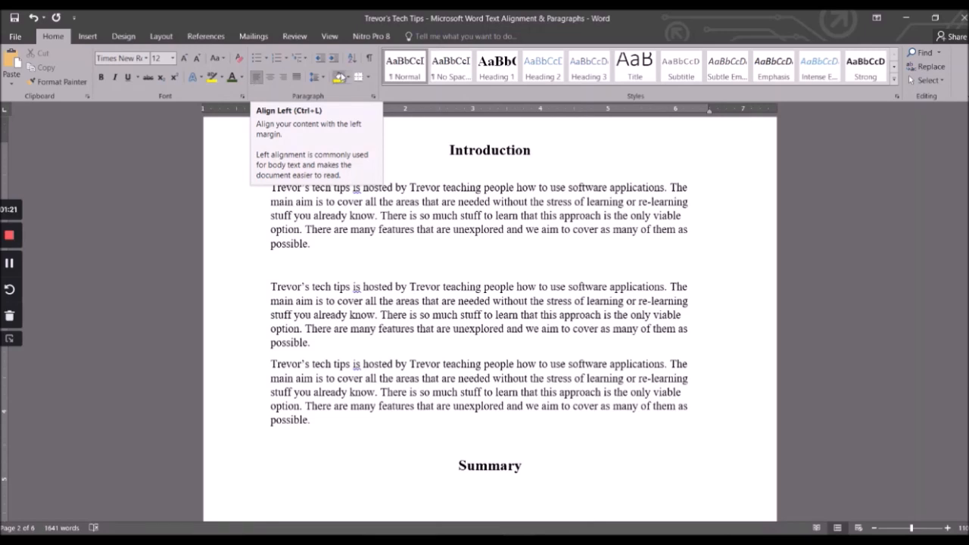
Step: Try right and center alignment on the first paragraph and the Introduction heading
left_click(297, 75)
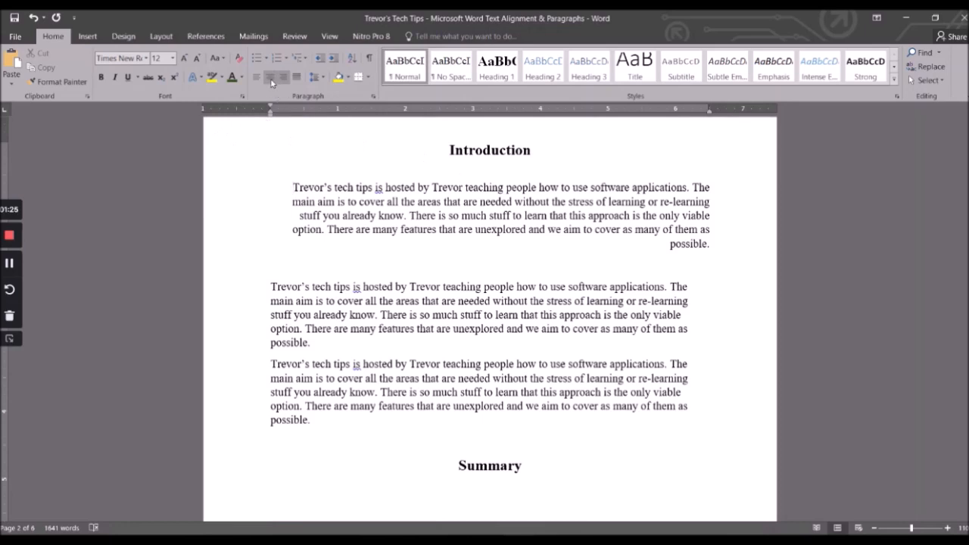
left_click(256, 75)
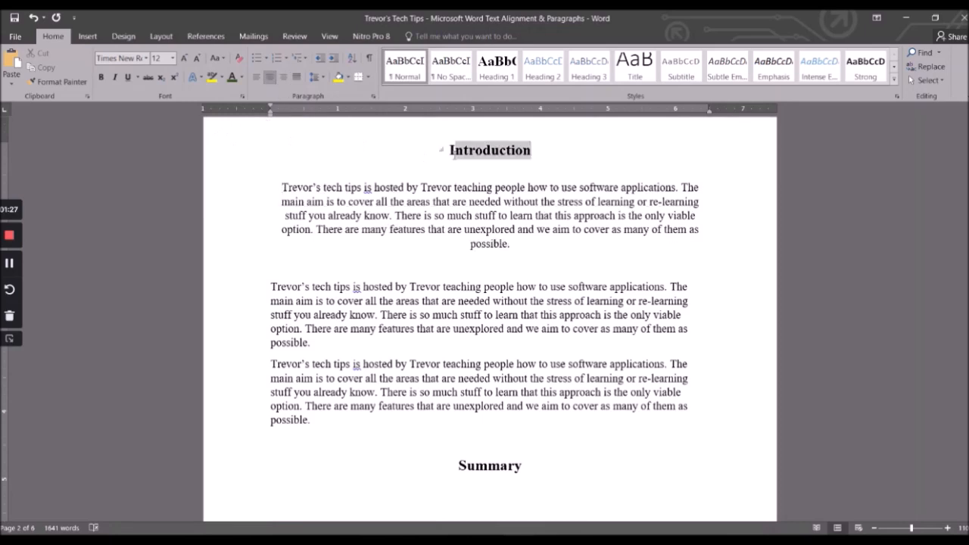
left_click(281, 75)
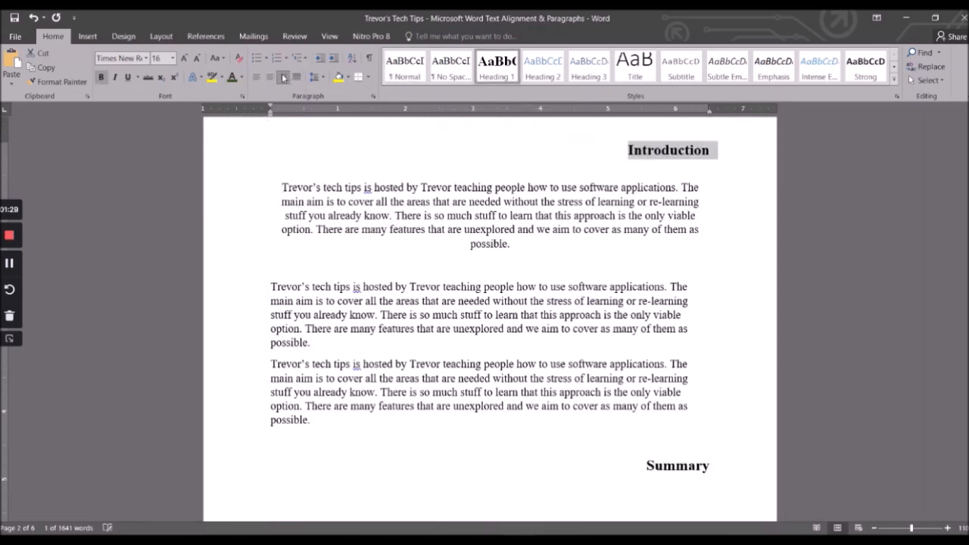
left_click(269, 76)
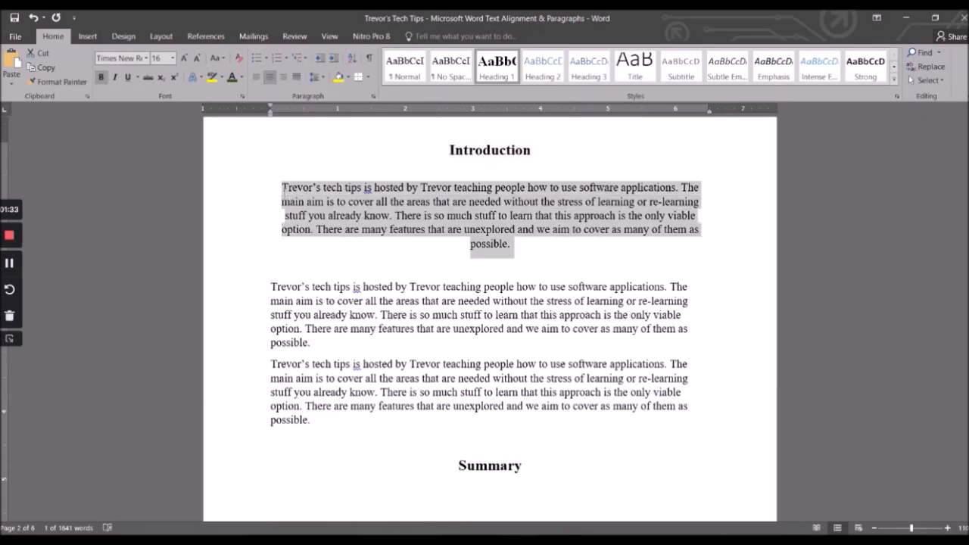
mouse_move(297, 77)
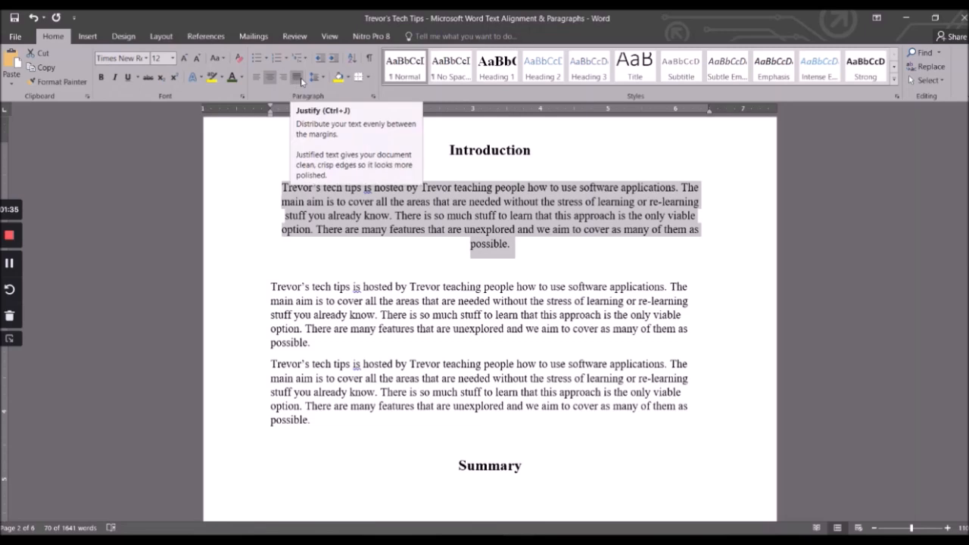
Step: Justify the first paragraph and right-align the second paragraph
left_click(297, 76)
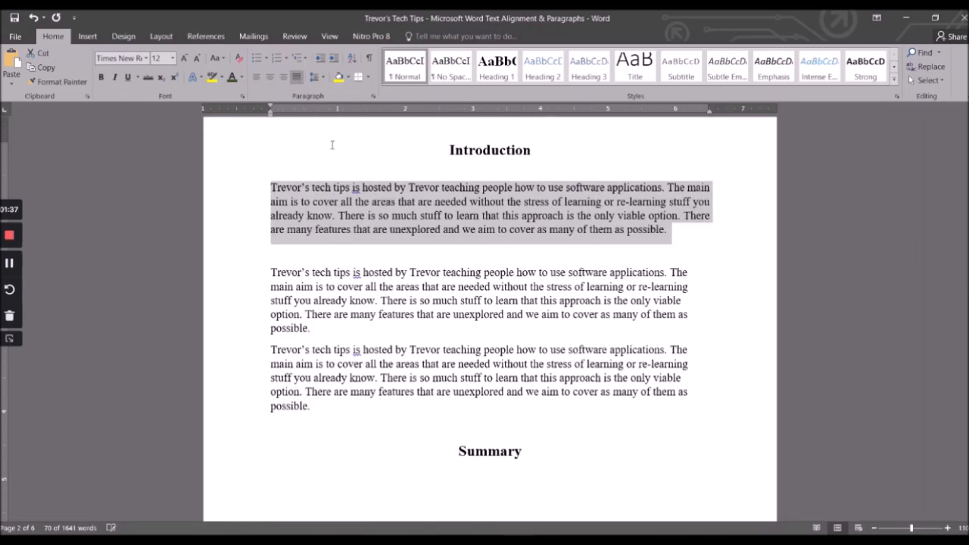
left_click(367, 200)
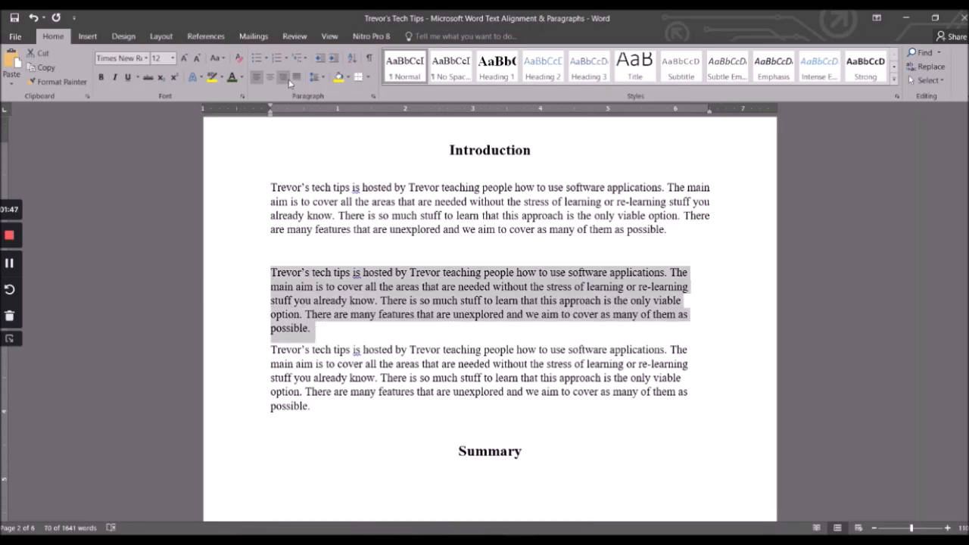
left_click(297, 75)
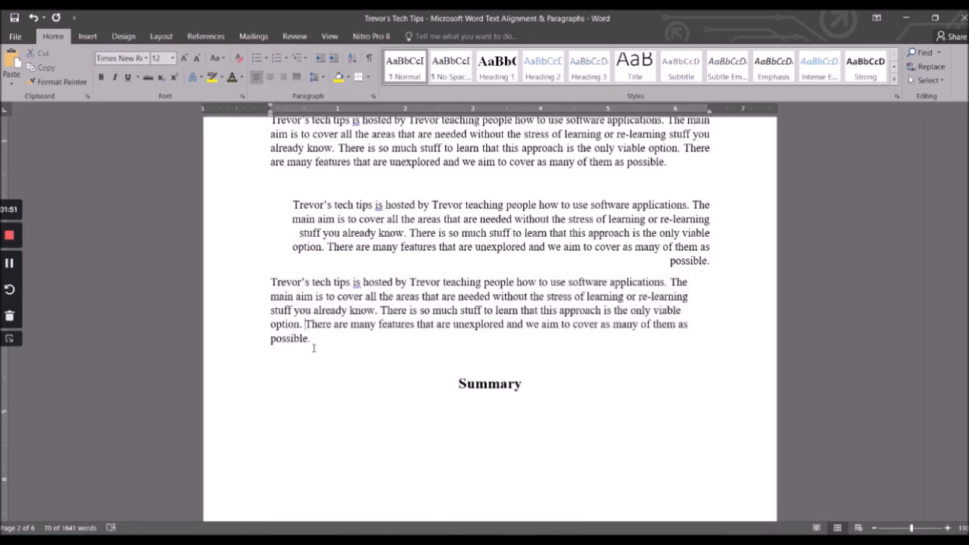
left_click(257, 76)
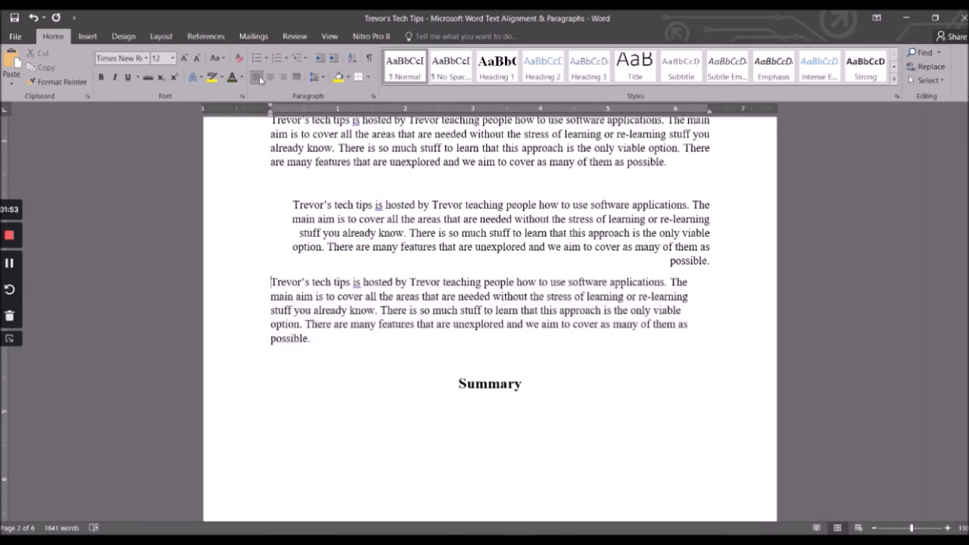
scroll("up", 3)
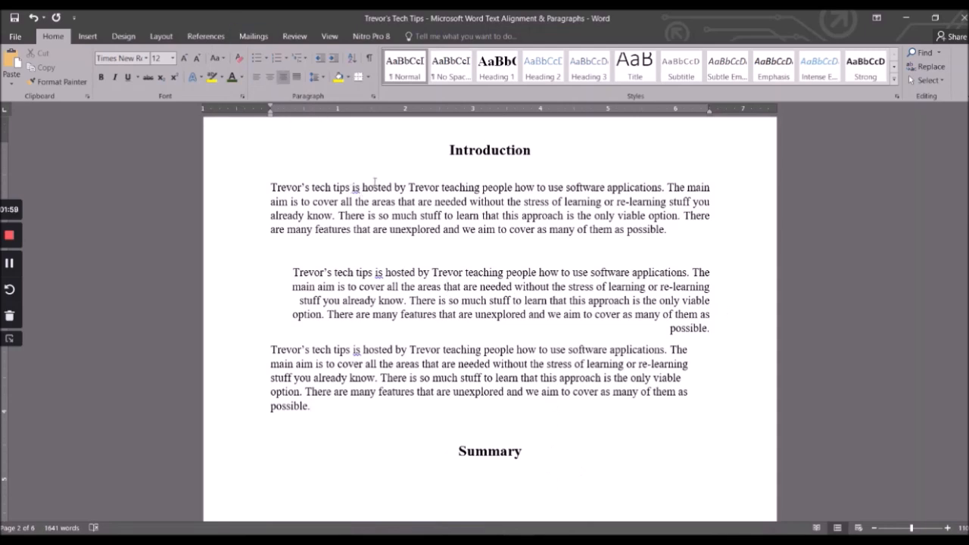
Step: Adjust the first paragraph's alignment through the Paragraph dialog and confirm it
left_click_drag(270, 188, 666, 230)
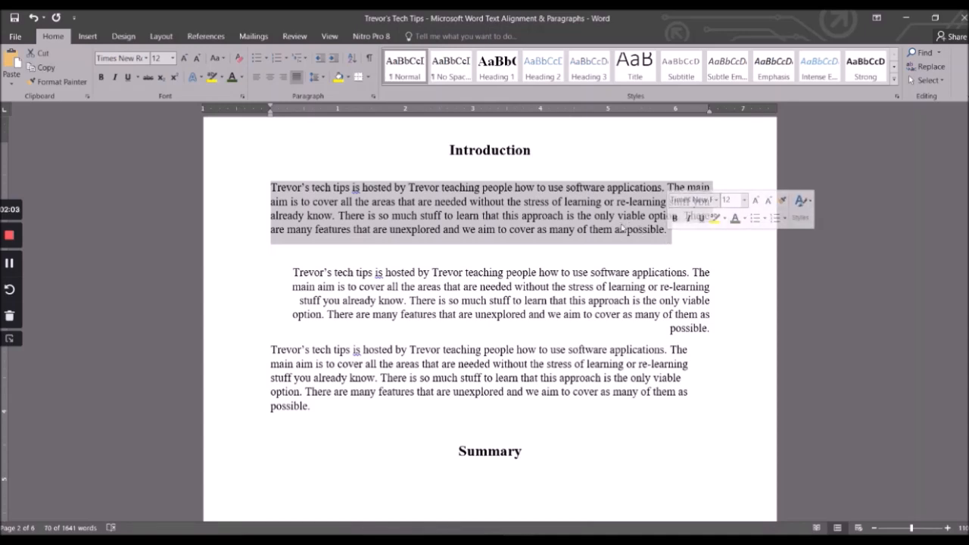
right_click(621, 220)
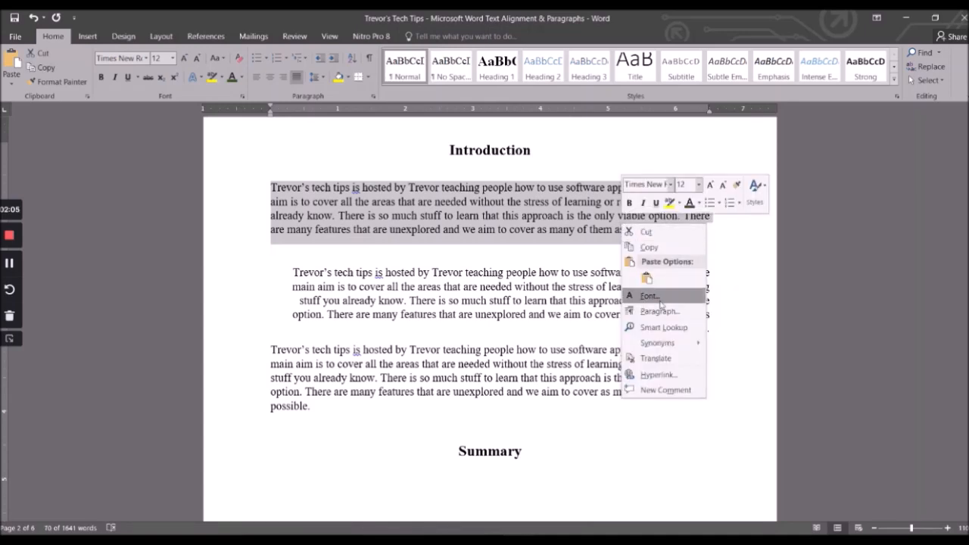
left_click(660, 310)
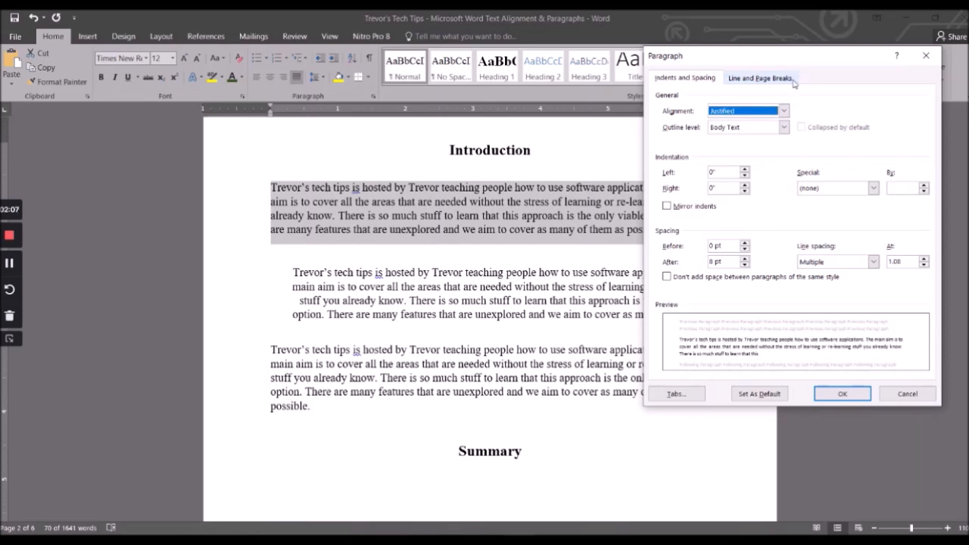
mouse_move(734, 77)
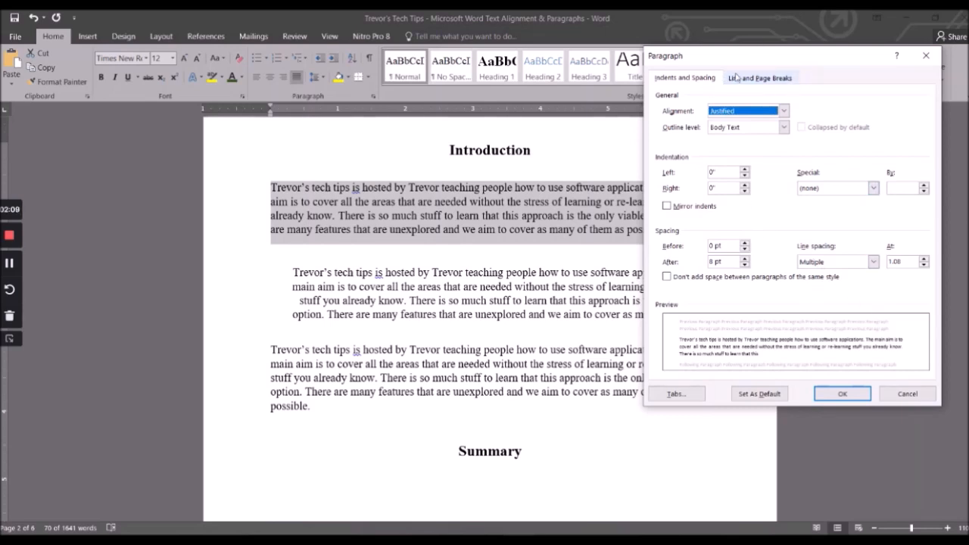
left_click(784, 110)
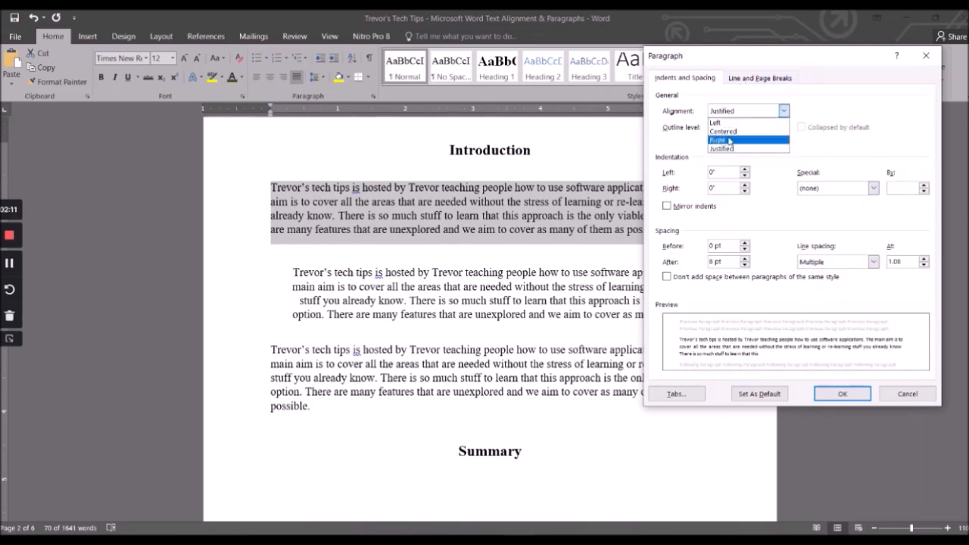
left_click(842, 394)
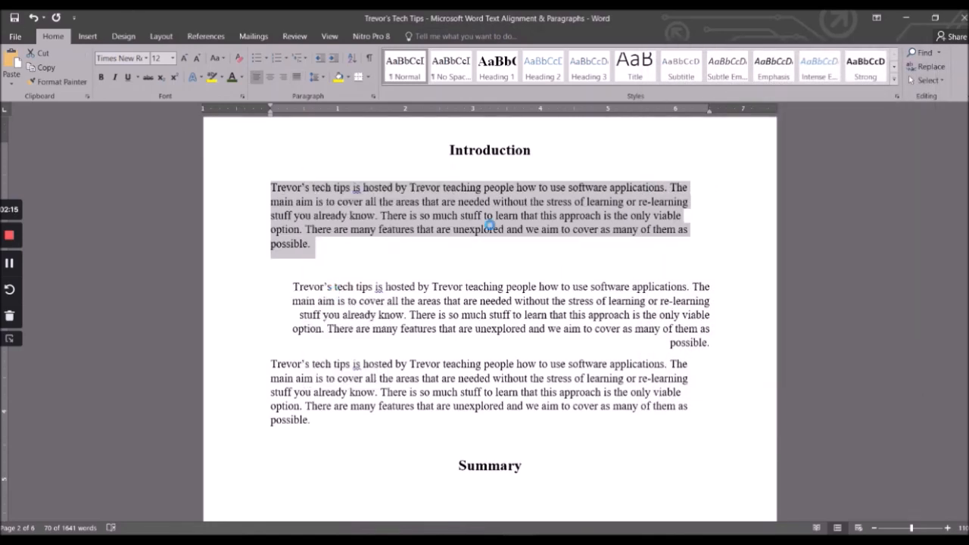
left_click(244, 96)
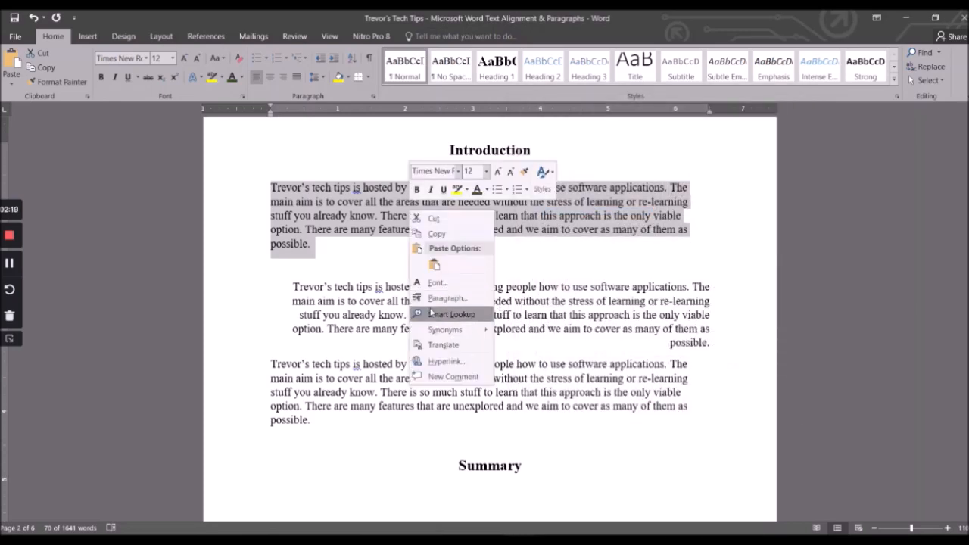
left_click(448, 297)
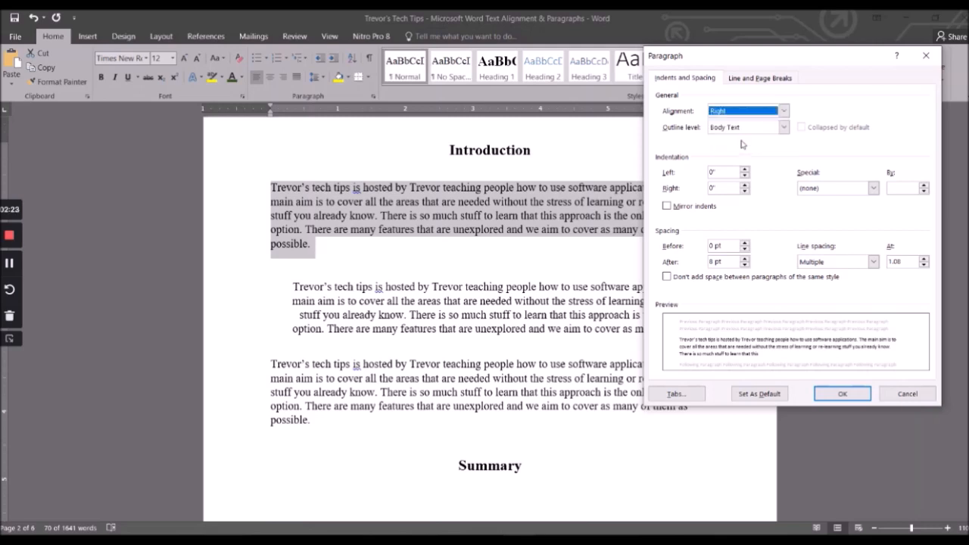
left_click(842, 394)
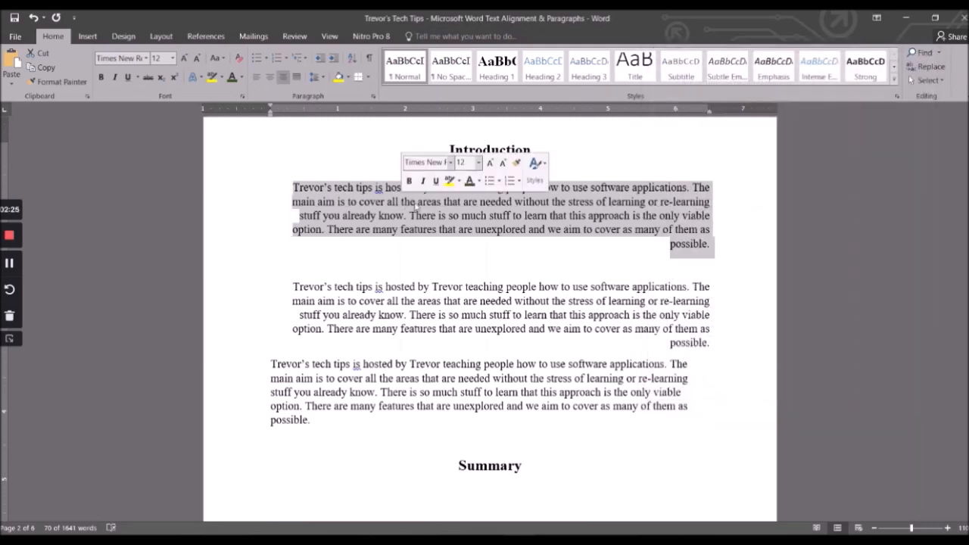
Step: Set the first paragraph to single line spacing in the Paragraph dialog
right_click(417, 220)
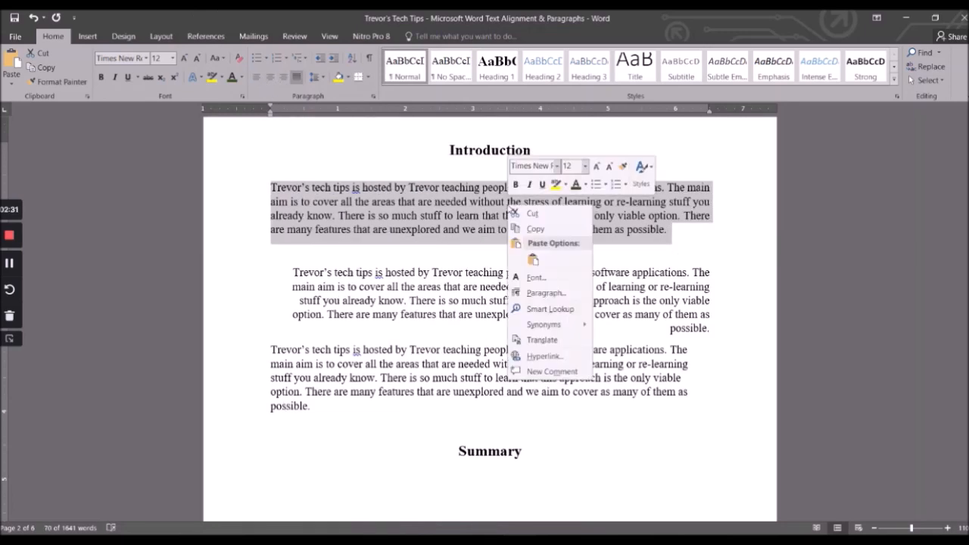
mouse_move(545, 294)
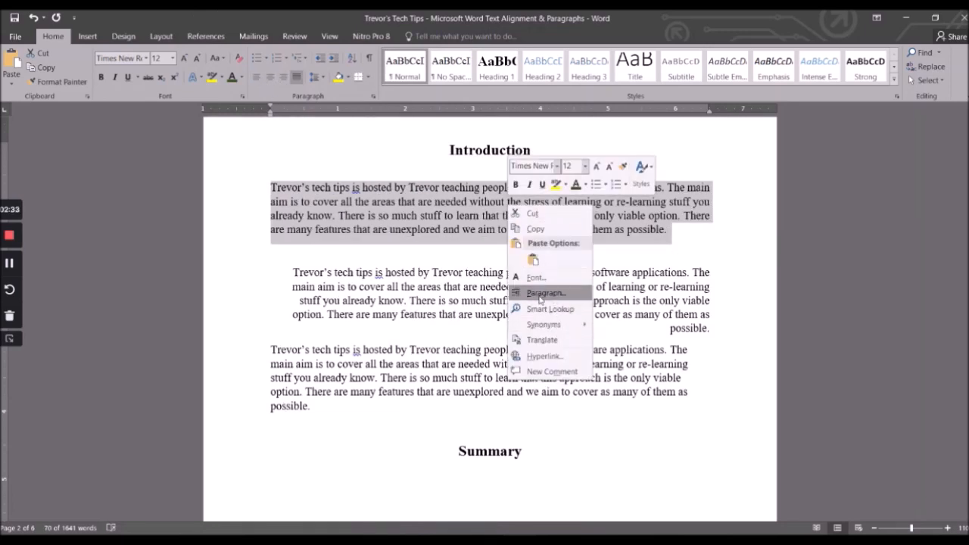
left_click(545, 294)
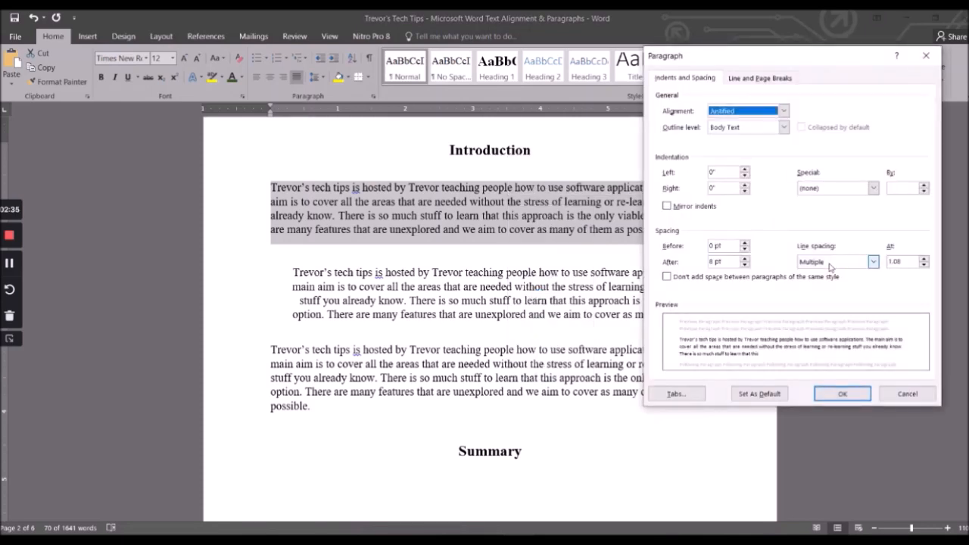
left_click(873, 261)
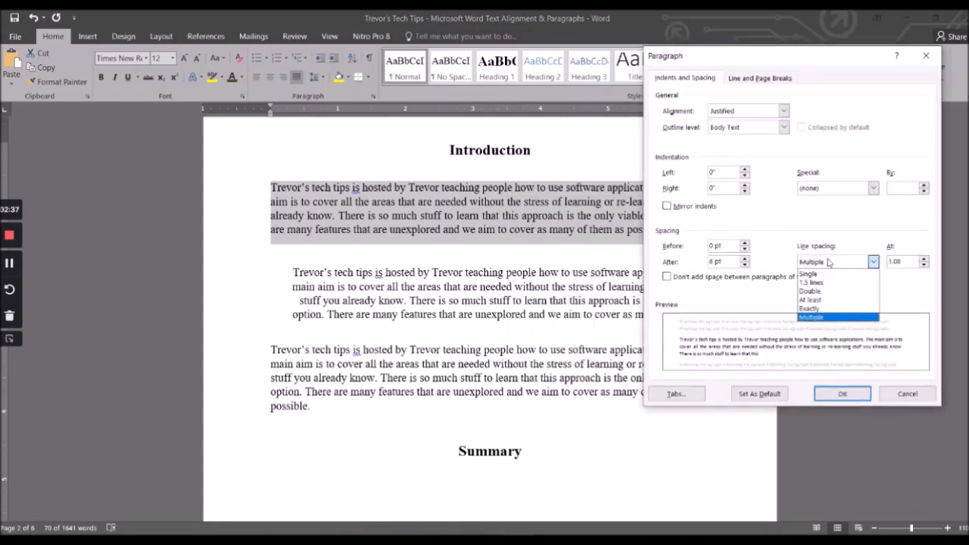
left_click(807, 273)
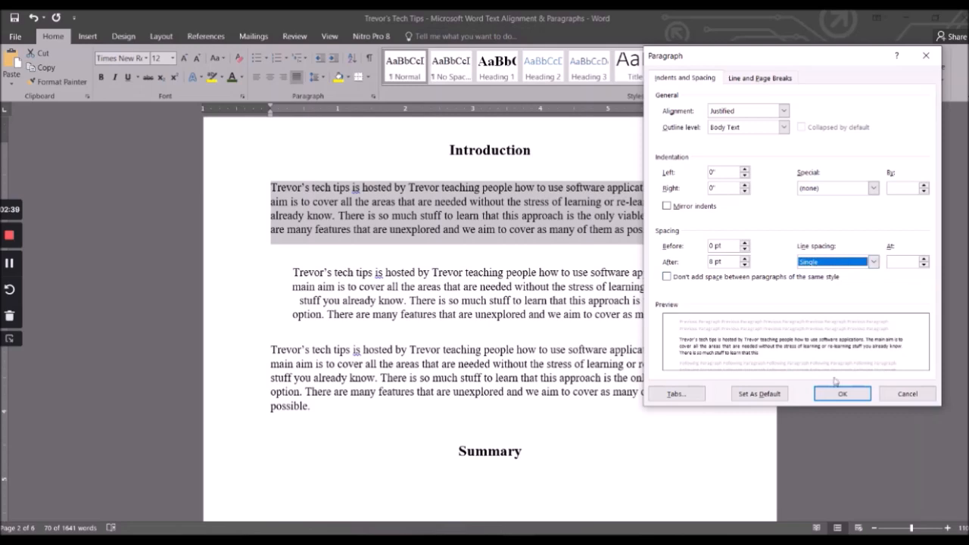
left_click(842, 394)
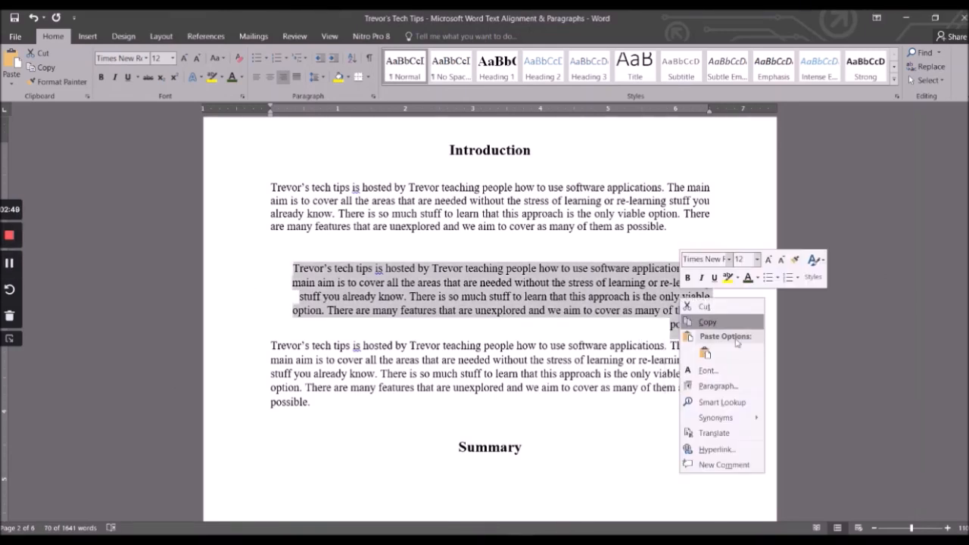
Step: Set the indented second paragraph to 1.5 line spacing
left_click(718, 386)
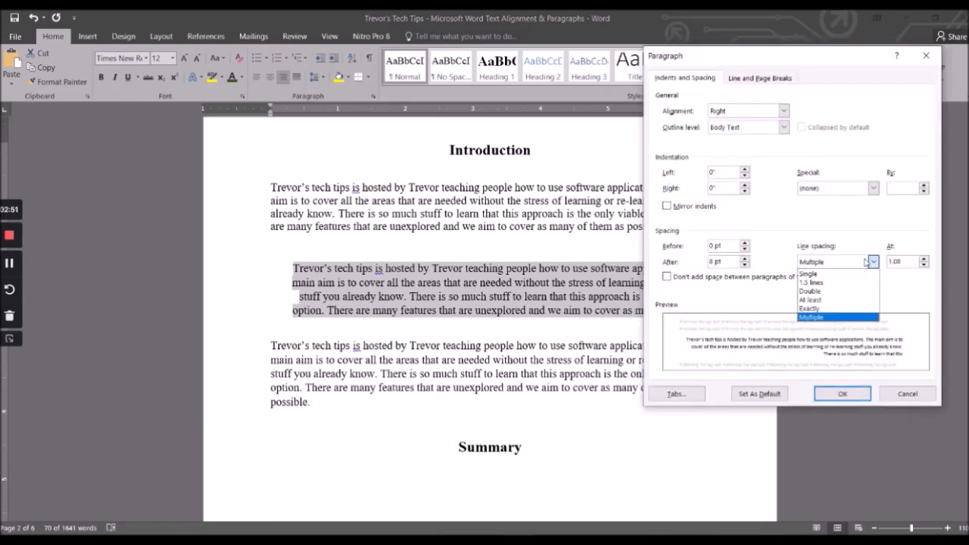
left_click(810, 283)
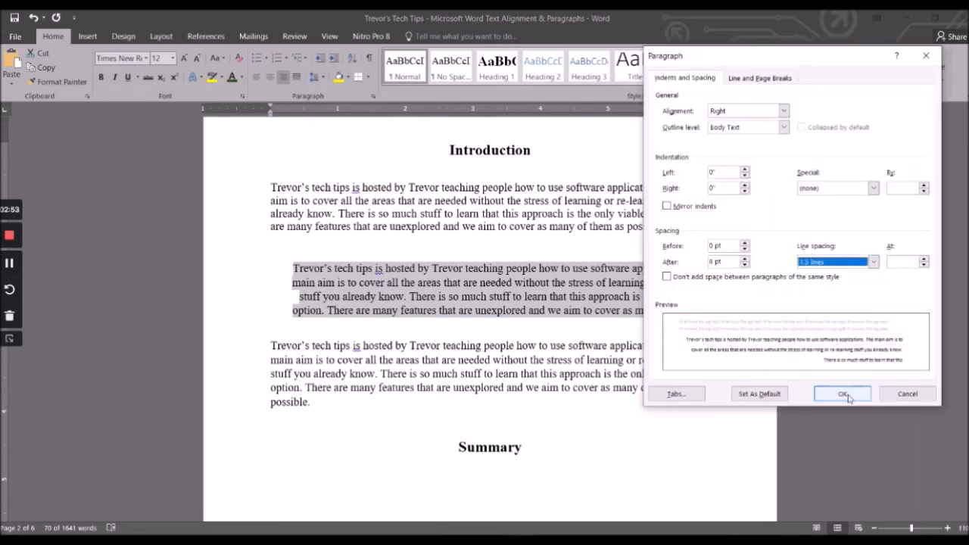
left_click(842, 393)
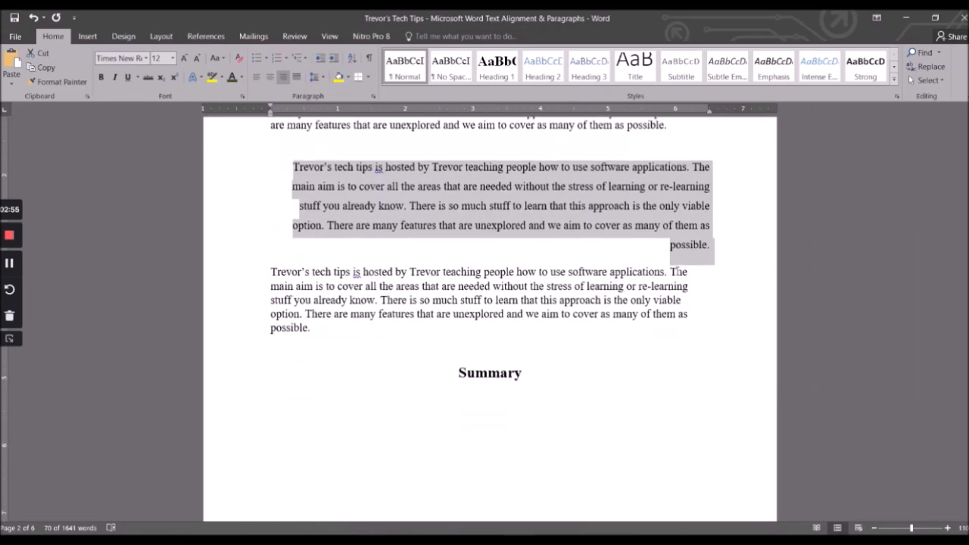
Step: Apply 2.0 line spacing to the third Introduction paragraph from the ribbon
left_click(269, 271)
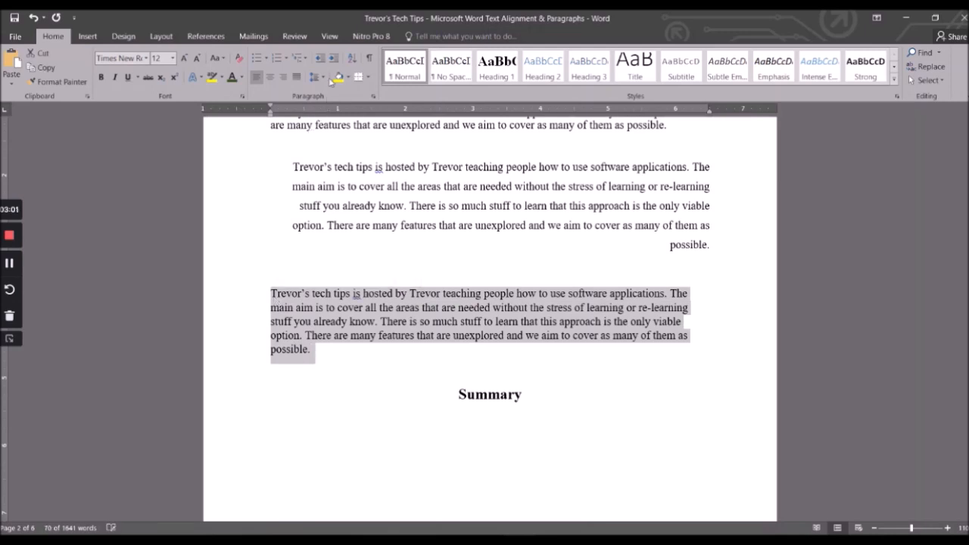
left_click(318, 78)
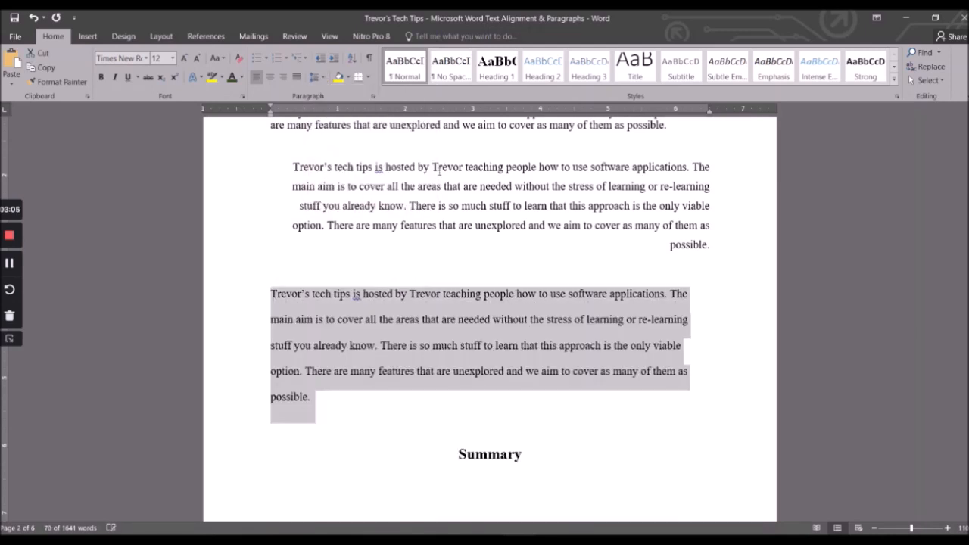
left_click(306, 75)
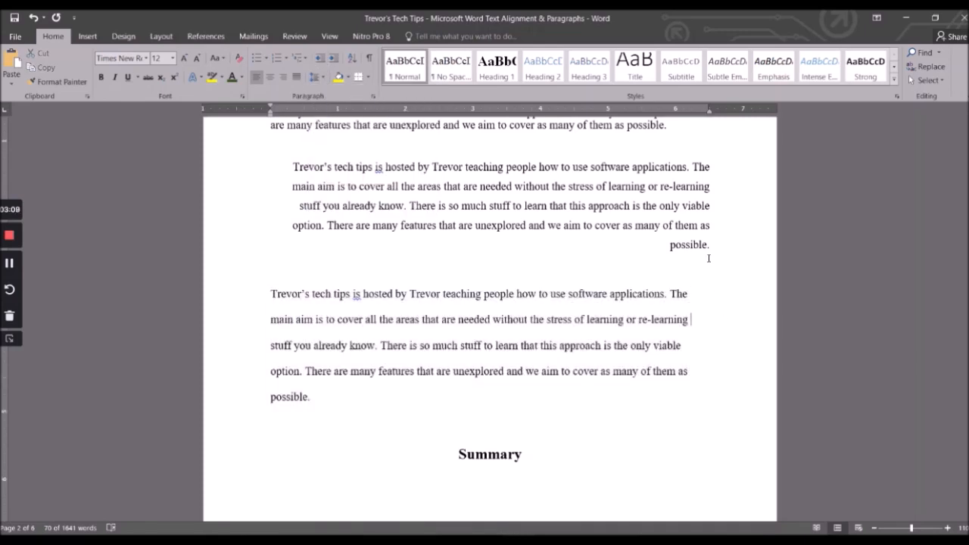
scroll("up", 3)
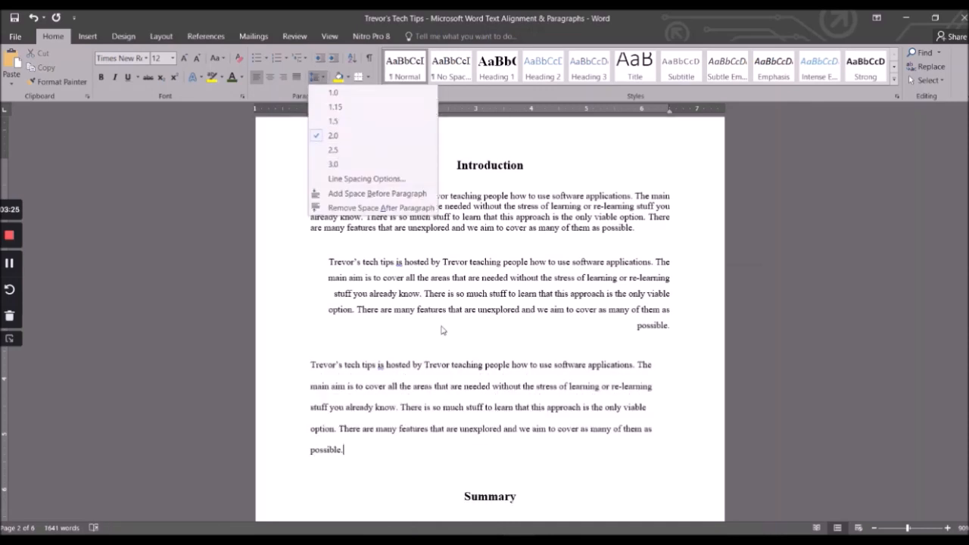
Step: Set the indented paragraph to 1.0 spacing and the first paragraph to 2.0
left_click(333, 93)
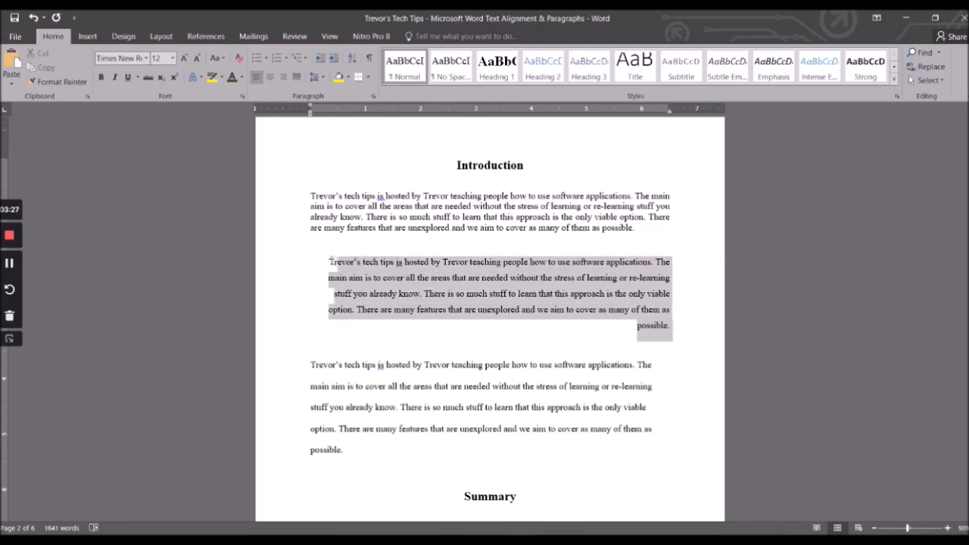
left_click(317, 76)
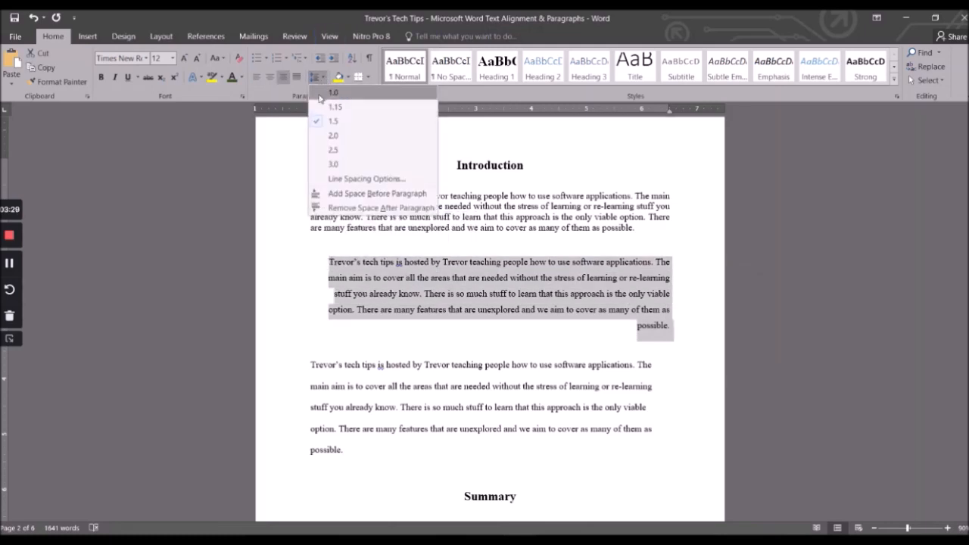
left_click(333, 92)
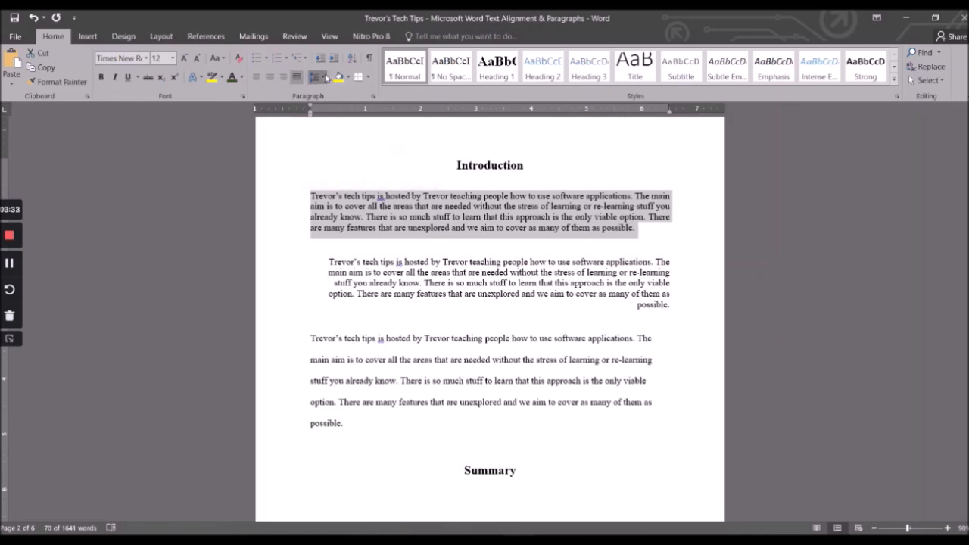
left_click(312, 75)
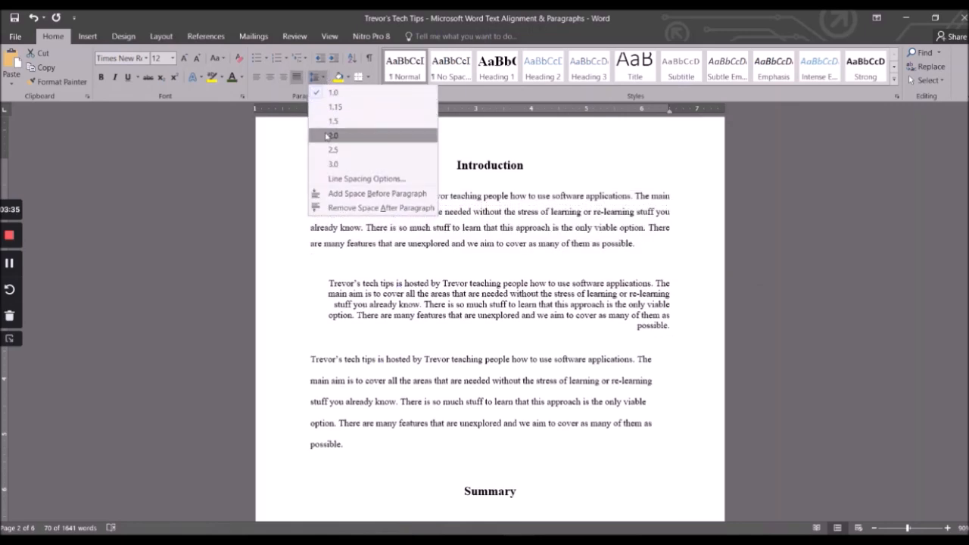
left_click(333, 135)
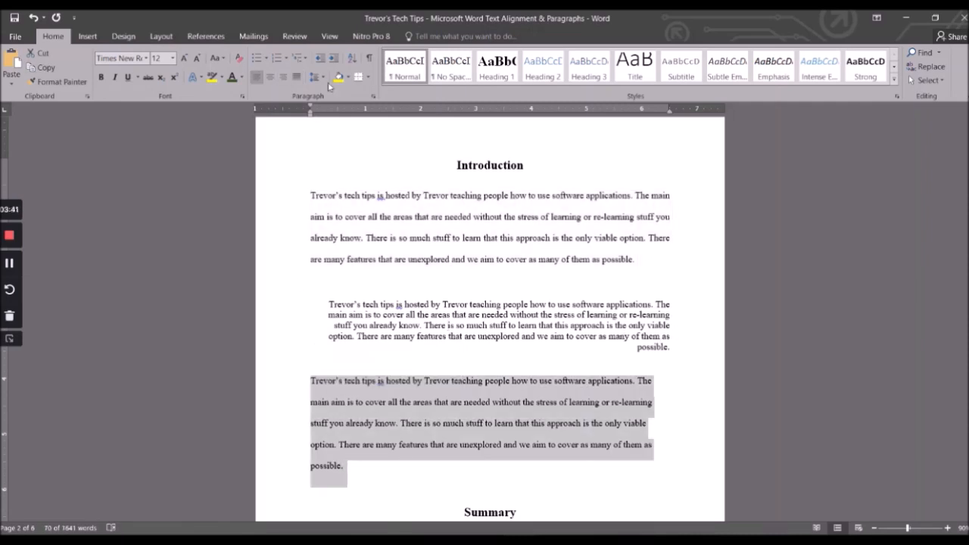
Step: Set the last paragraph to 1.15 line spacing
left_click(315, 76)
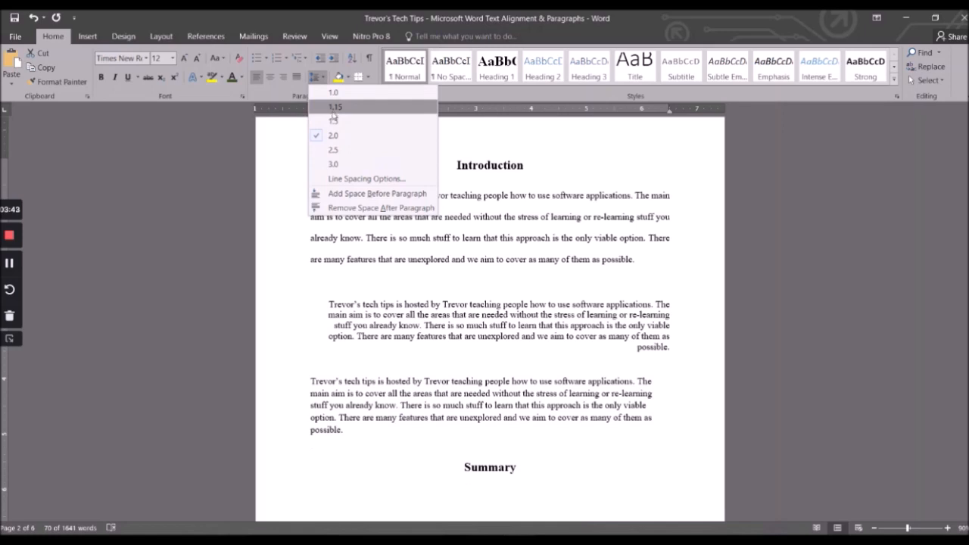
left_click(337, 106)
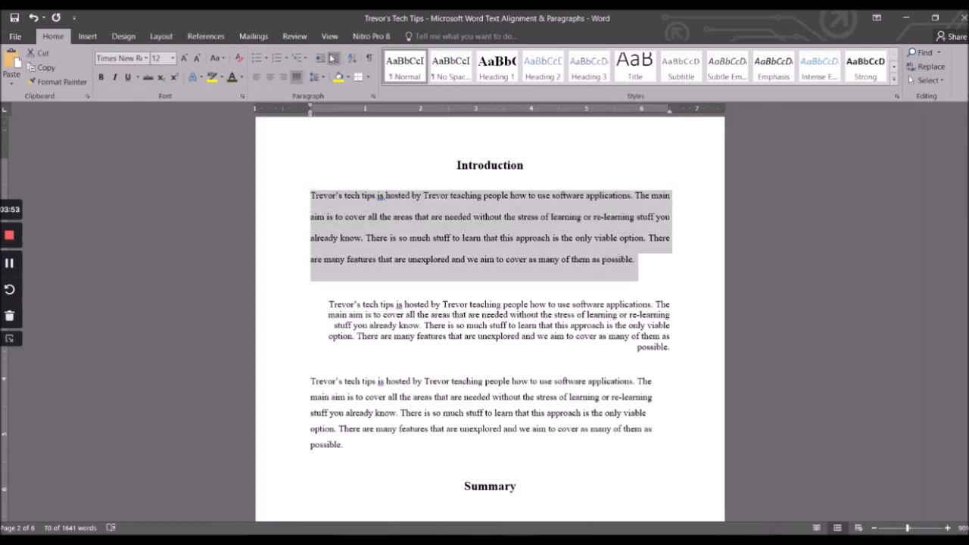
left_click(333, 58)
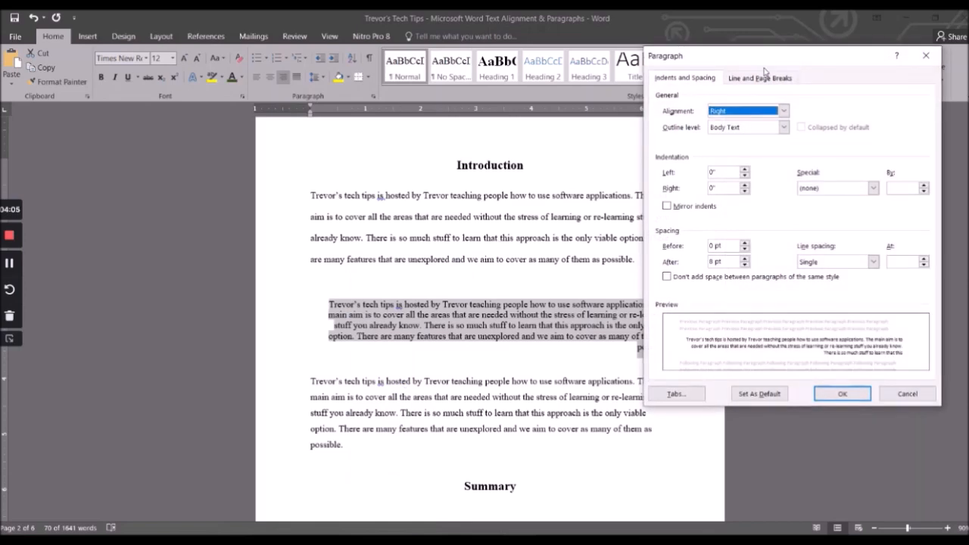
Step: Increase the middle paragraph's left and right indents, adjust spacing after, and accept
left_click_drag(765, 55, 755, 16)
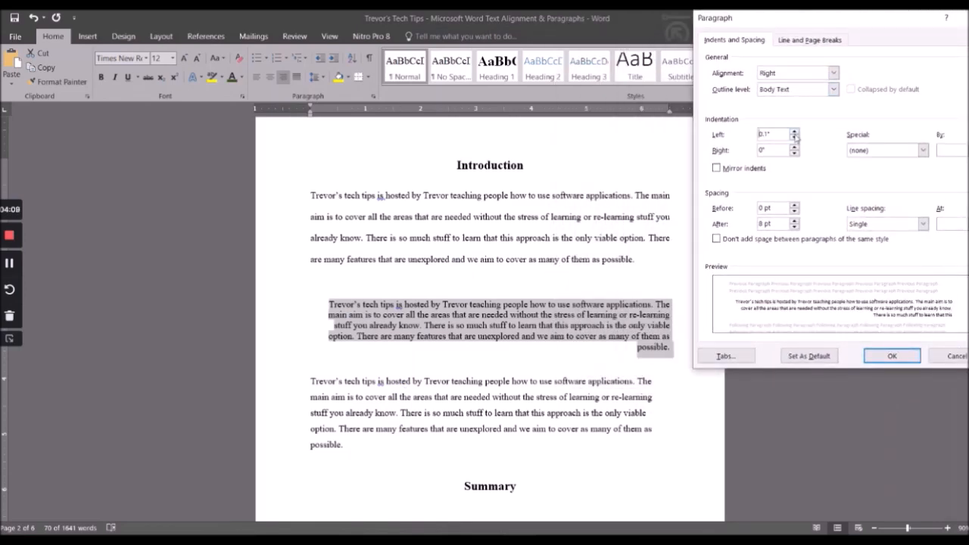
left_click(795, 130)
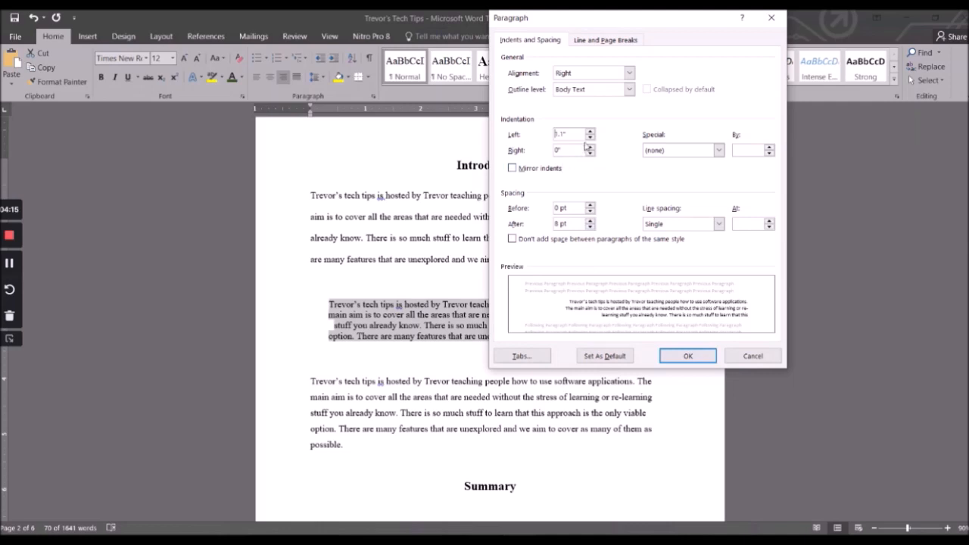
left_click(591, 130)
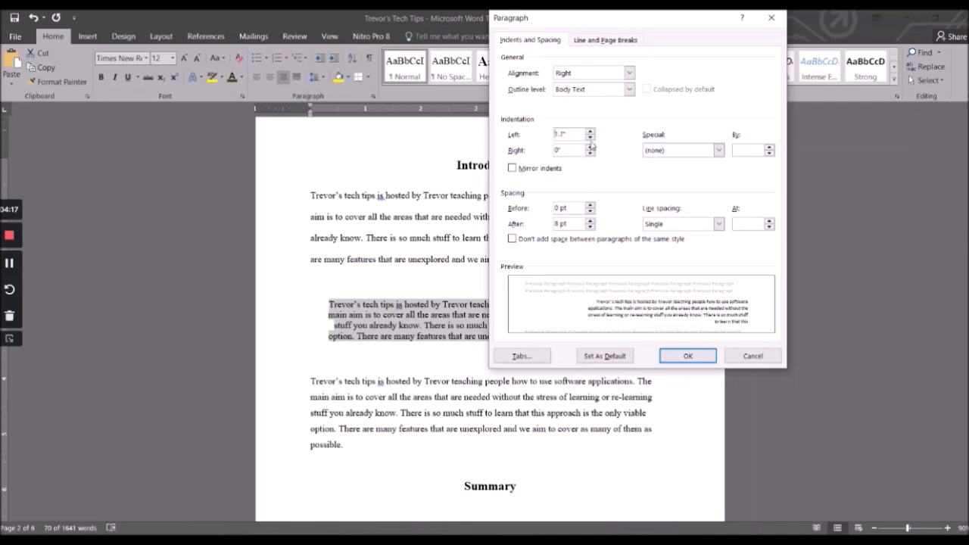
left_click(593, 136)
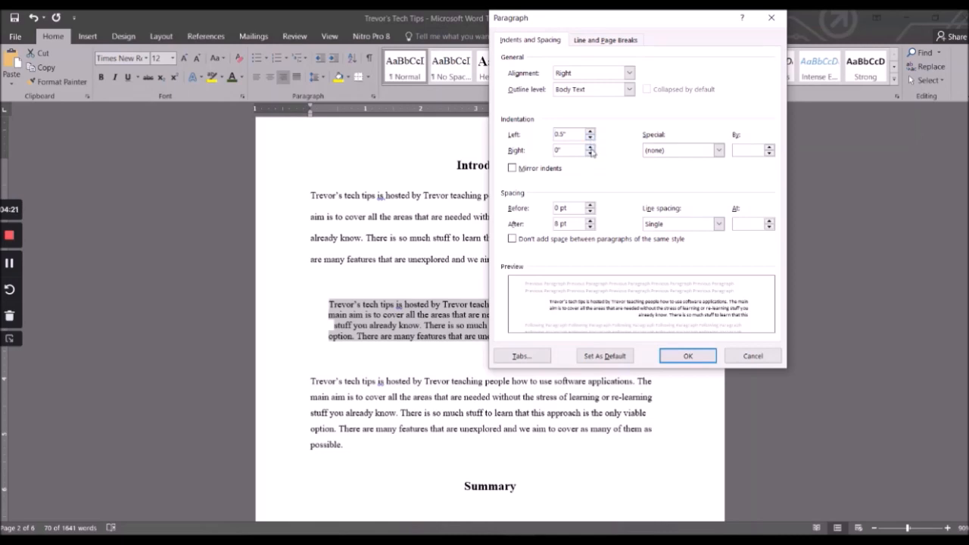
left_click(592, 146)
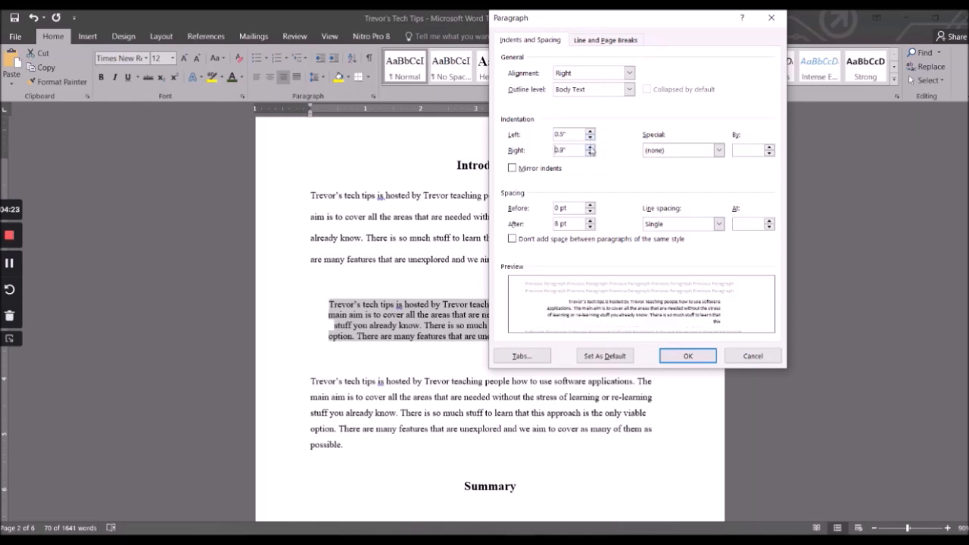
left_click(594, 145)
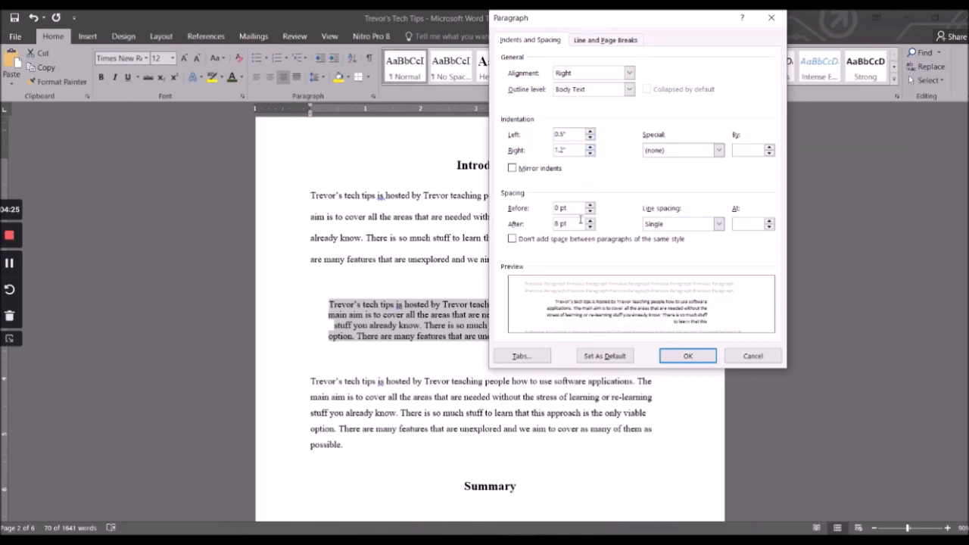
mouse_move(845, 309)
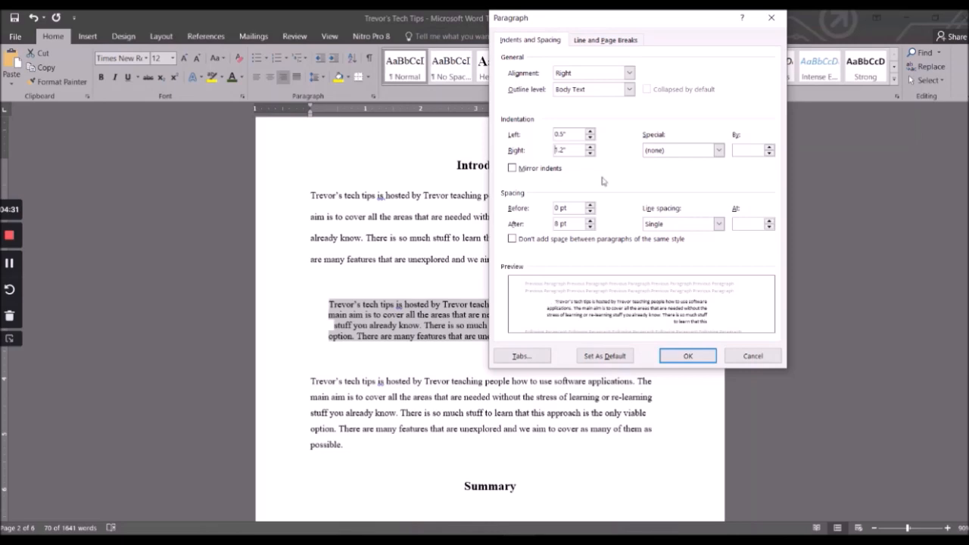
mouse_move(688, 356)
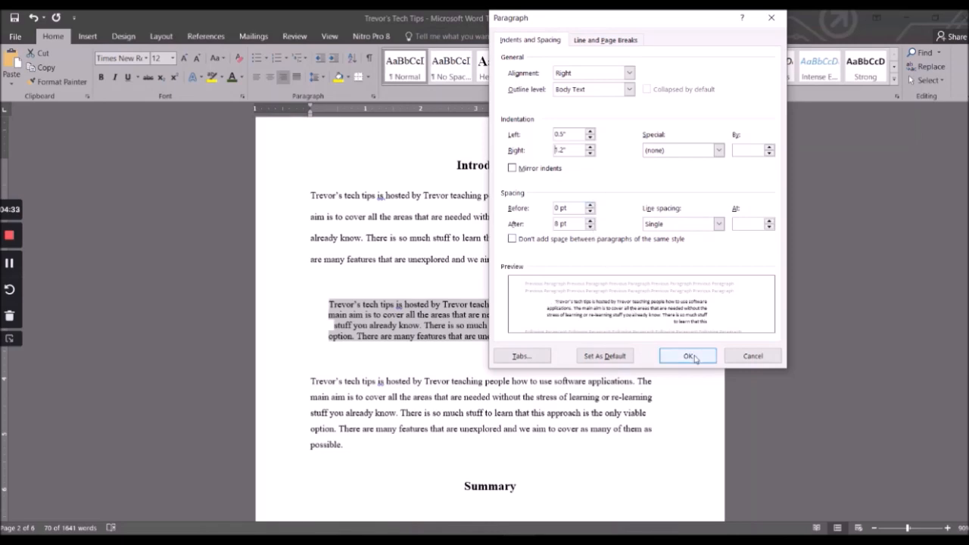
left_click(688, 356)
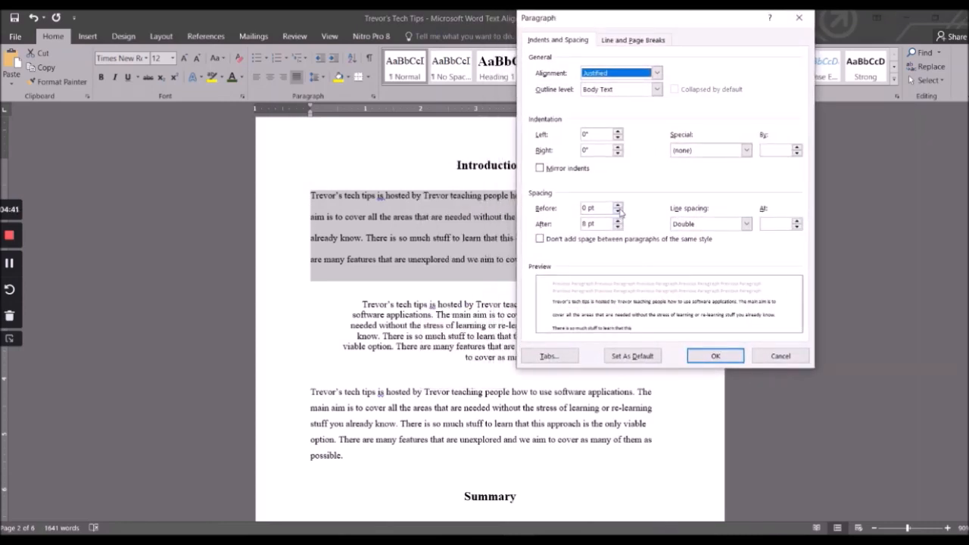
Step: Vary the space before the first paragraph back to 0 pt and add space after it
left_click(618, 206)
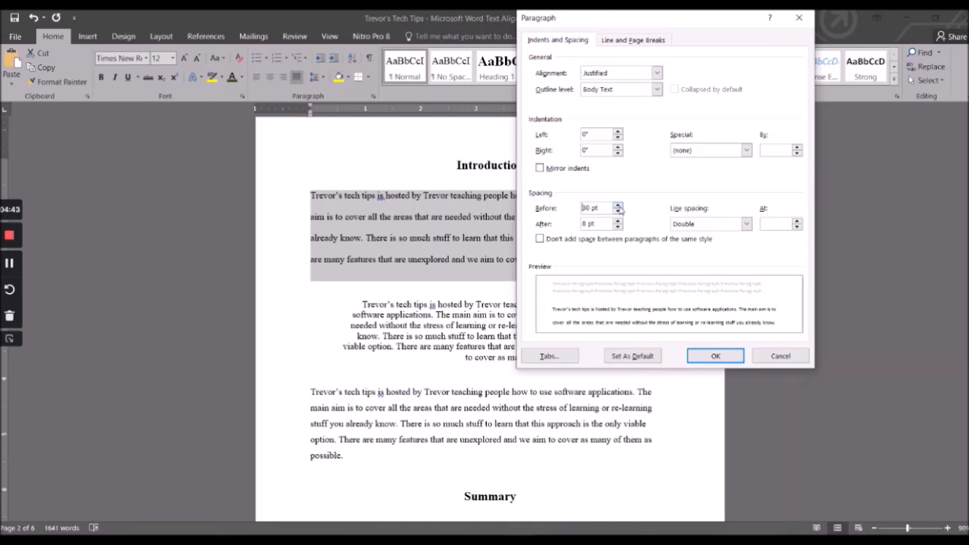
left_click(618, 226)
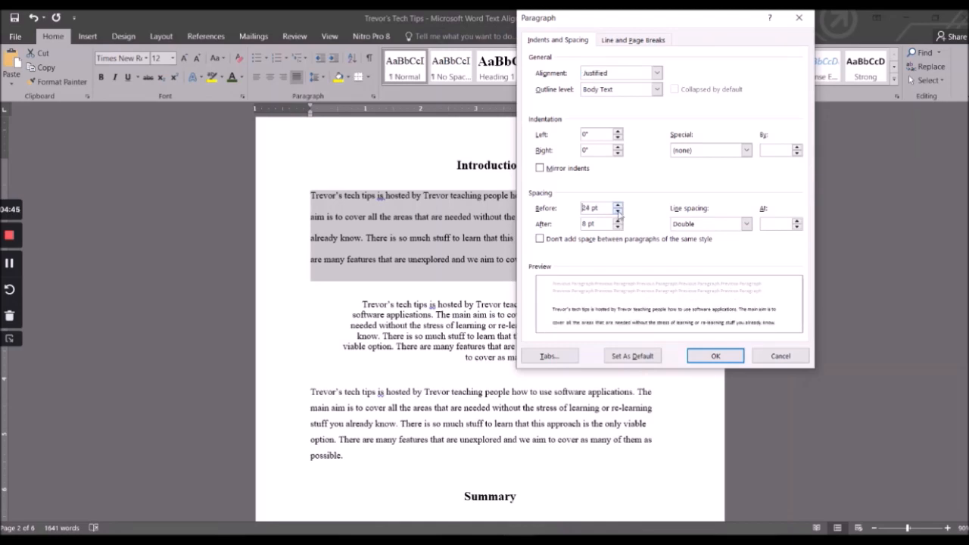
left_click(618, 212)
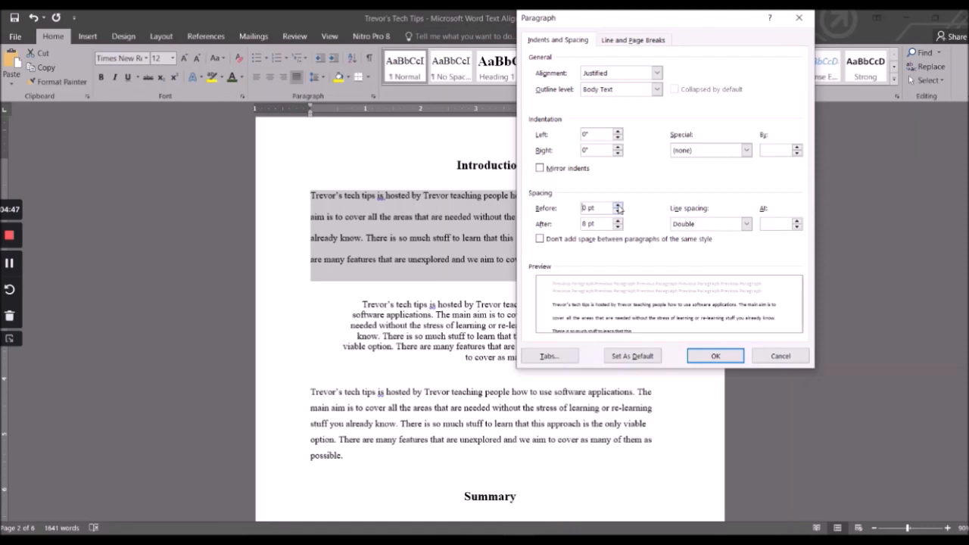
left_click(618, 206)
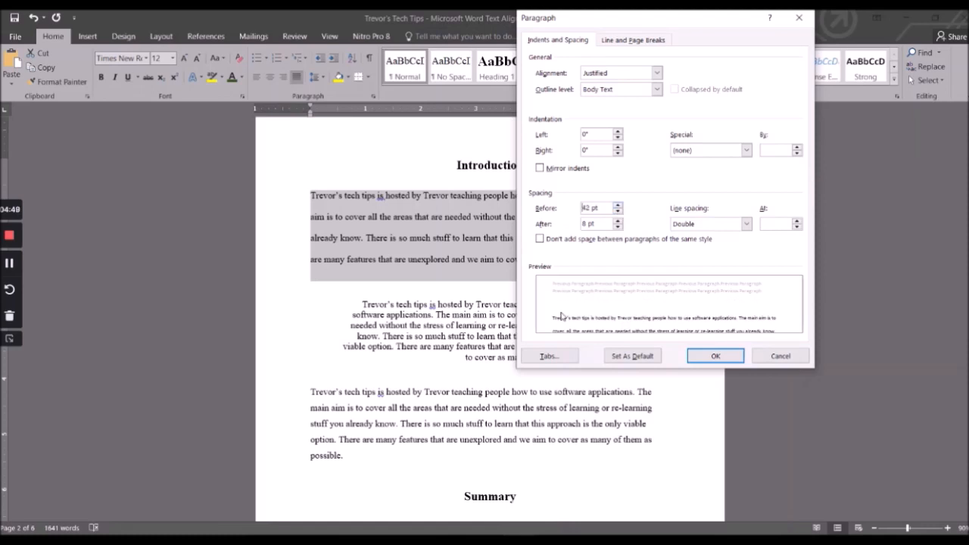
left_click(618, 212)
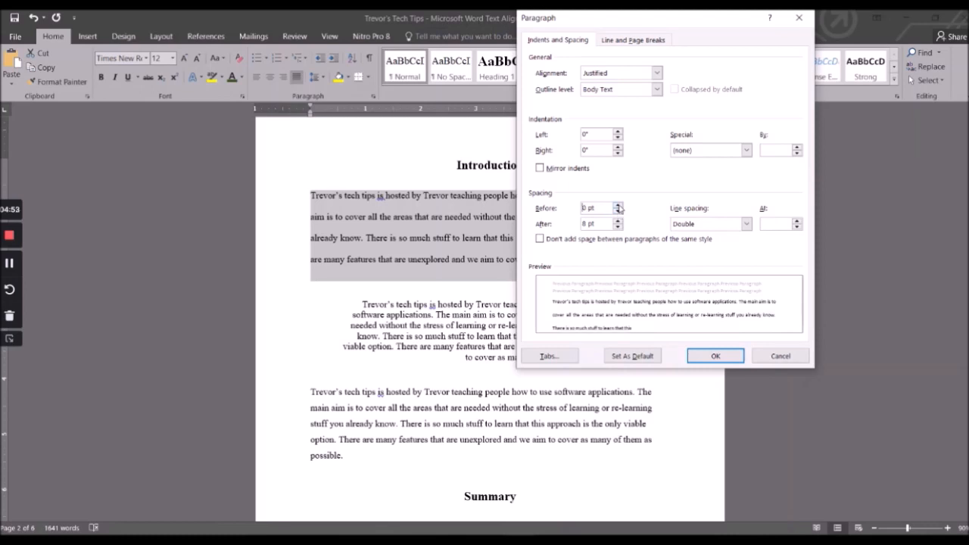
left_click(618, 221)
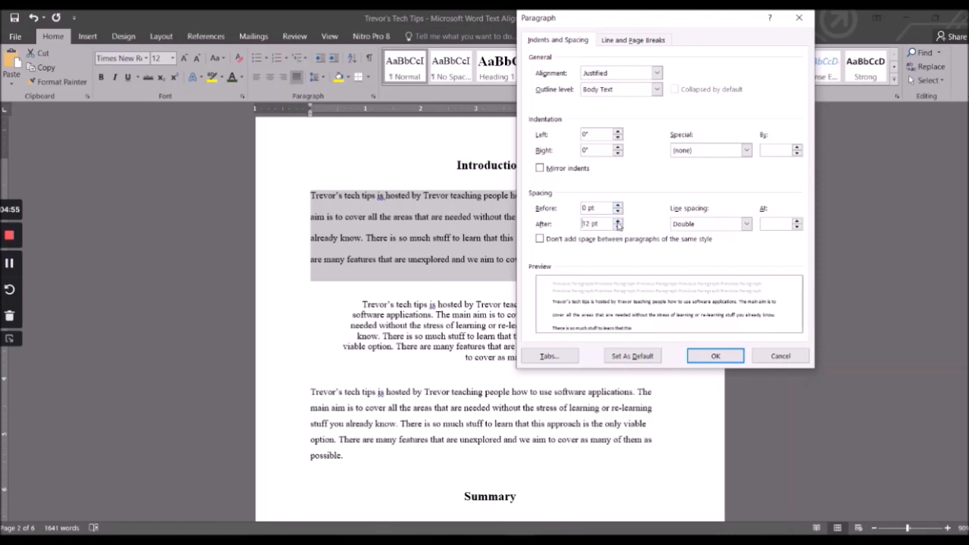
left_click(715, 356)
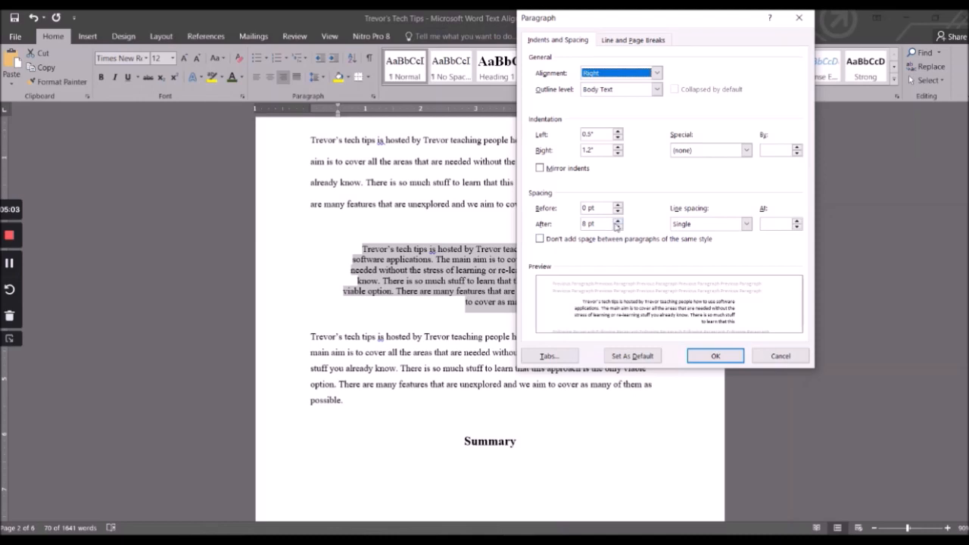
Step: Cycle the middle paragraph's space after through Auto, 0 pt and 18 pt, ending at 0 pt
left_click(618, 227)
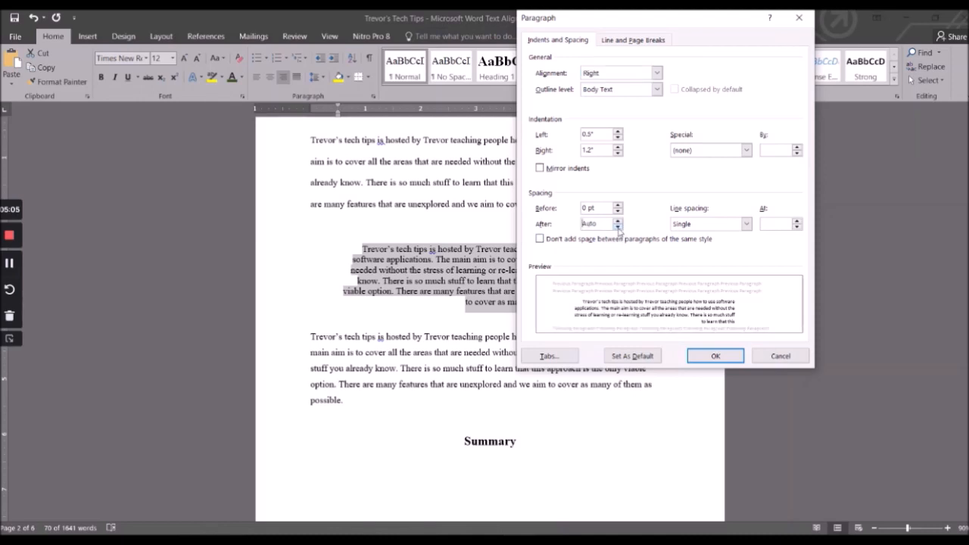
left_click(618, 227)
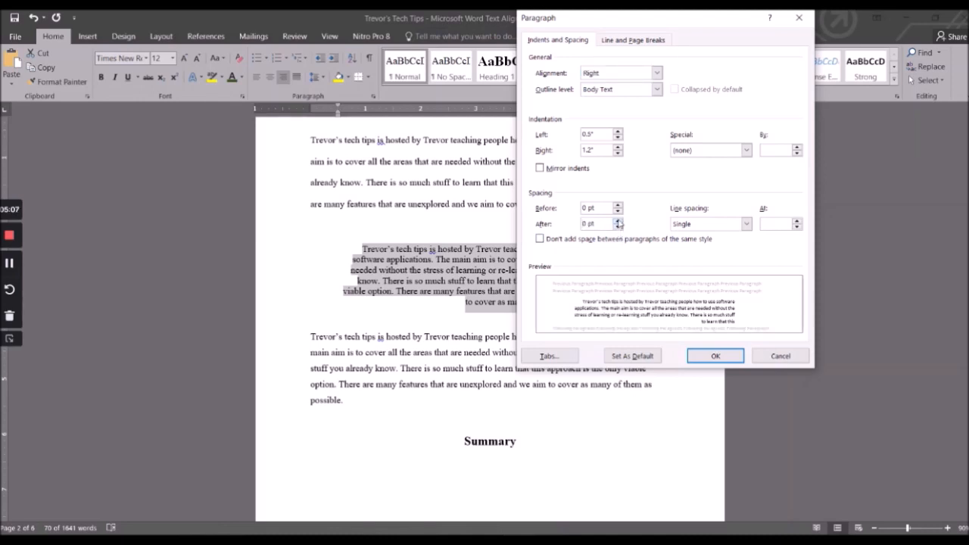
left_click(618, 221)
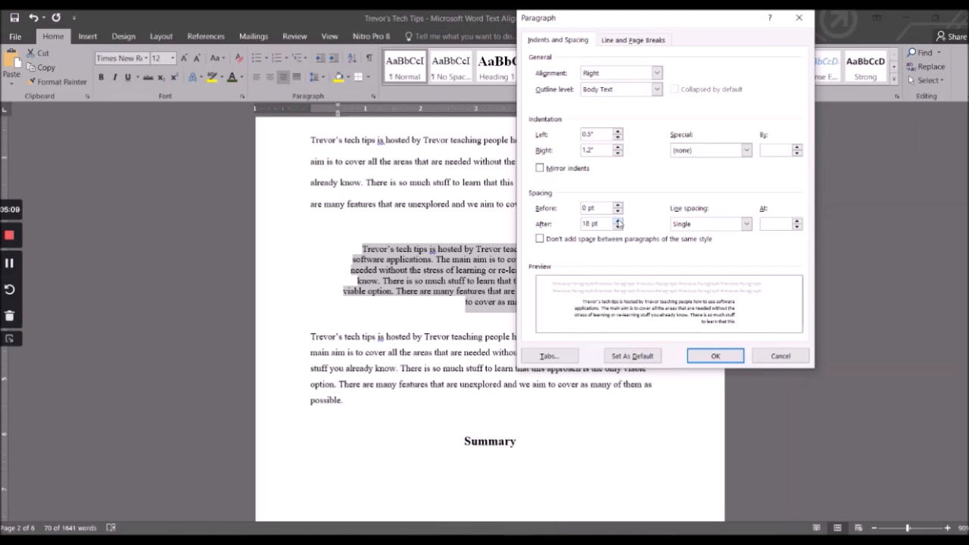
left_click(617, 227)
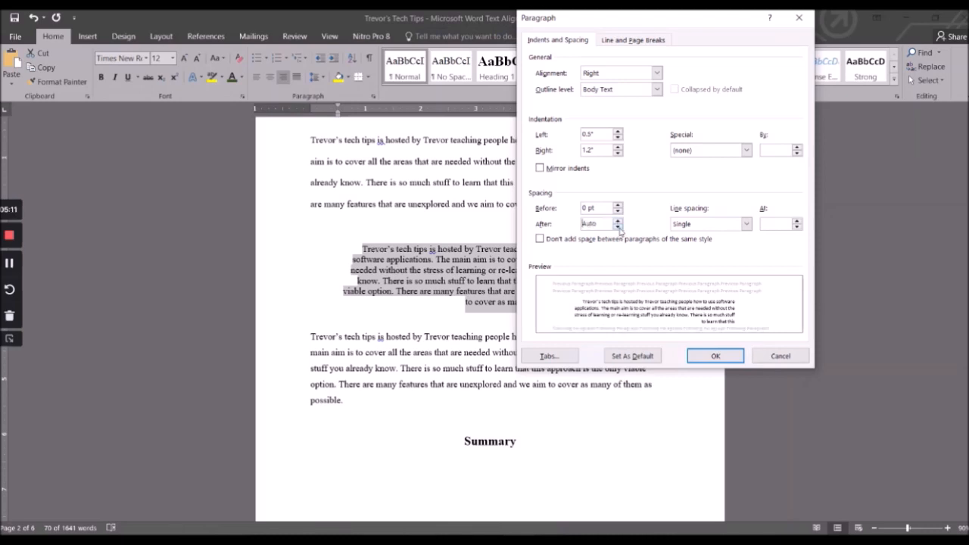
left_click(618, 227)
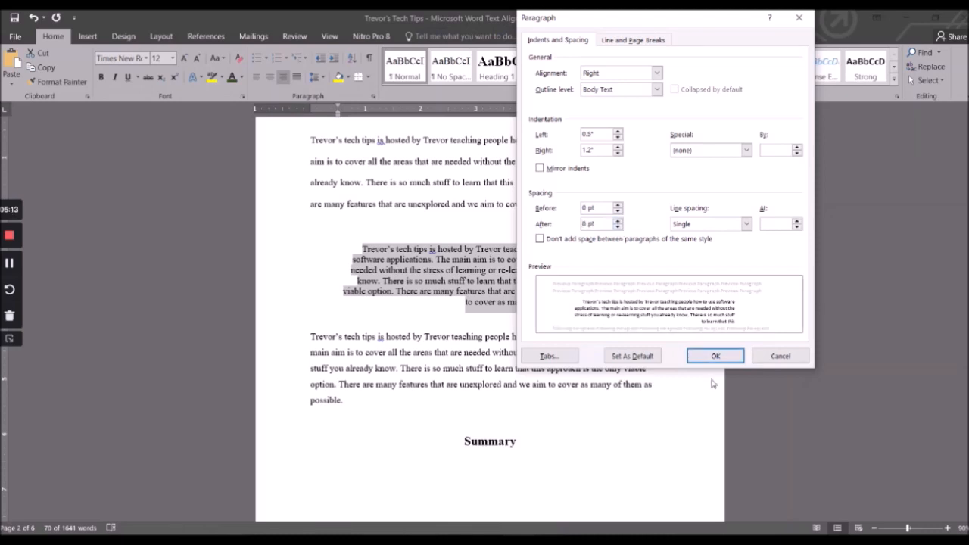
left_click(715, 356)
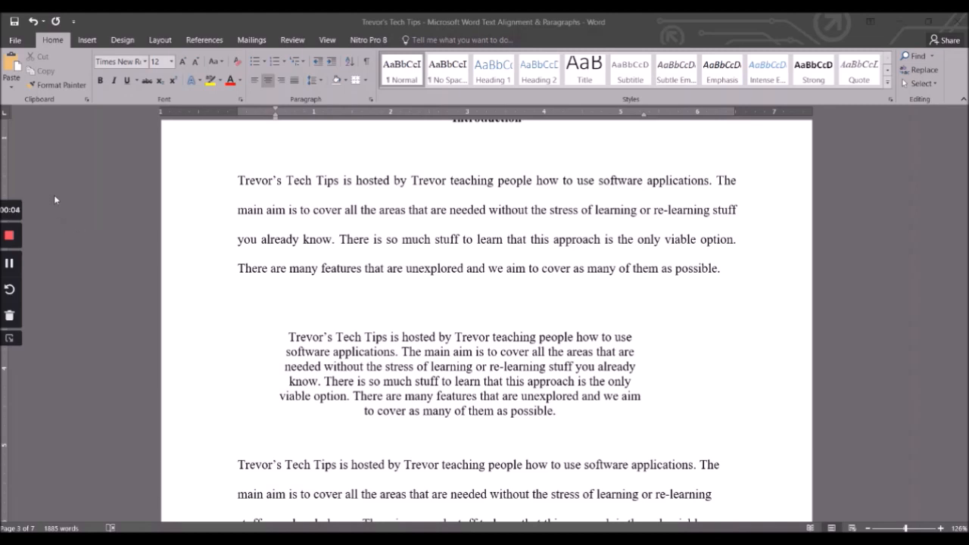
mouse_move(88, 175)
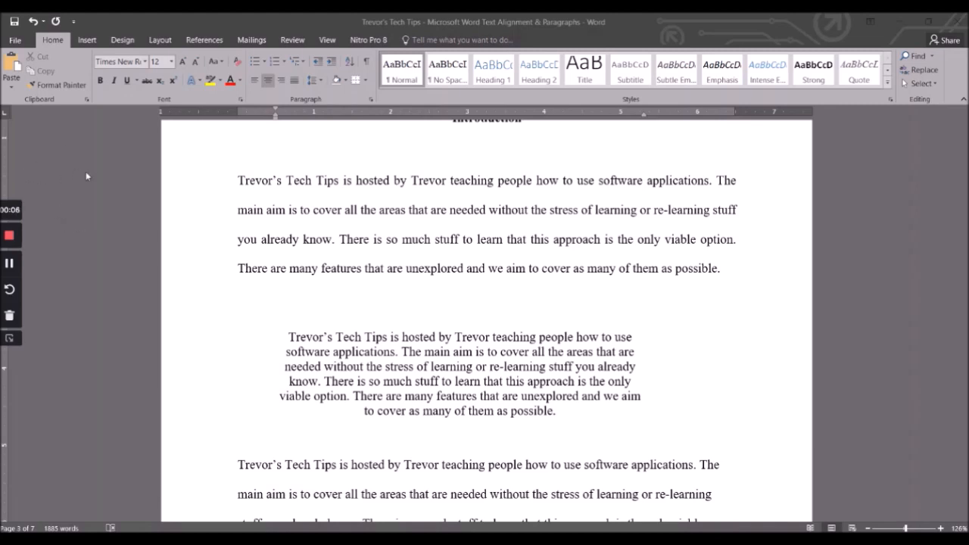
mouse_move(154, 241)
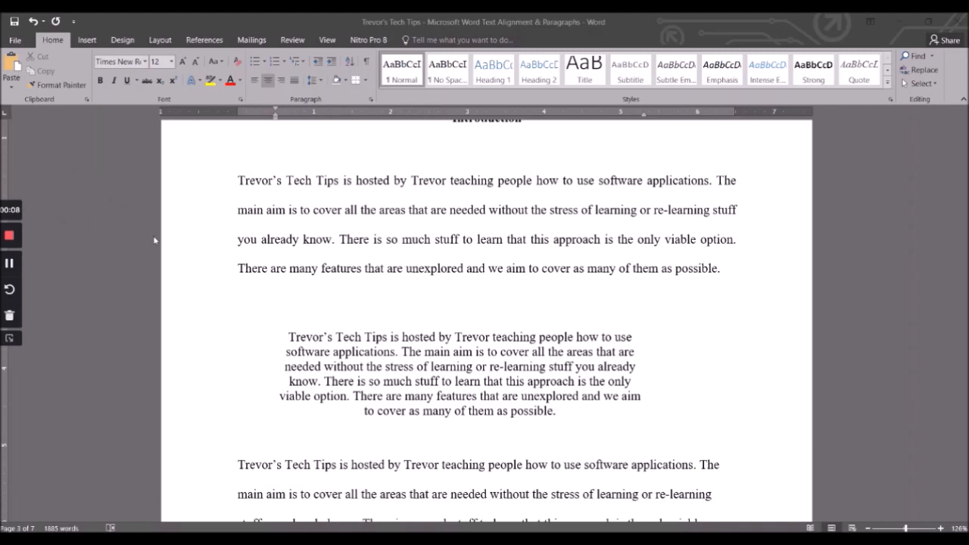
mouse_move(153, 232)
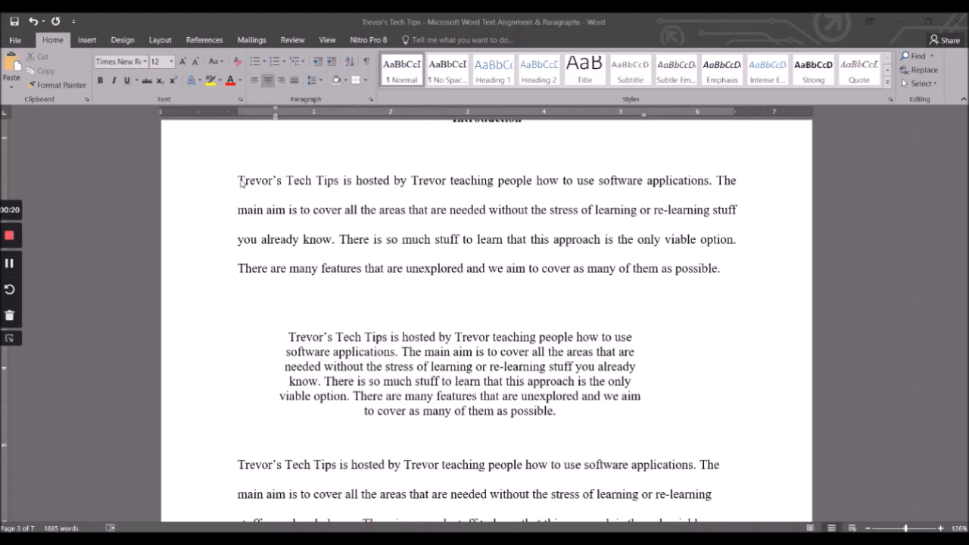
mouse_move(212, 162)
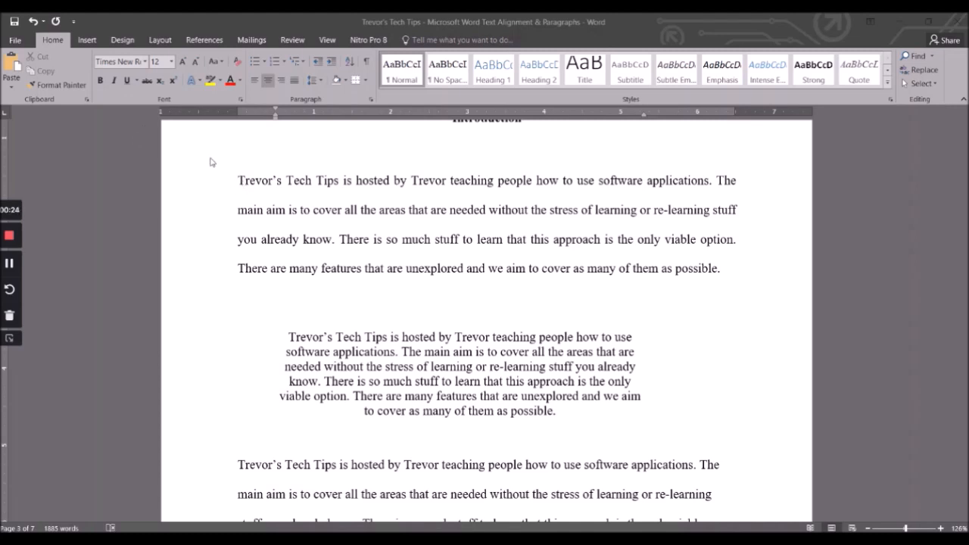
mouse_move(321, 260)
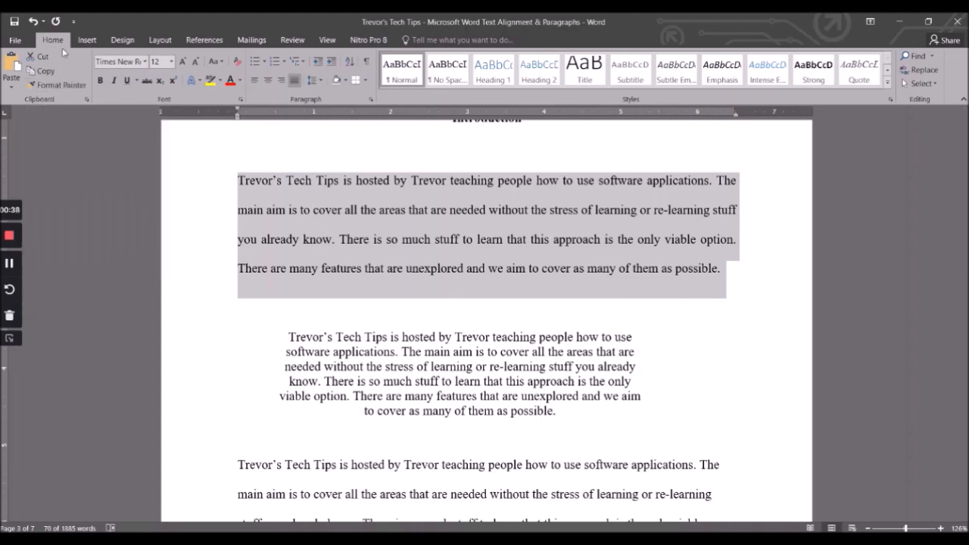
Step: Paint the first paragraph's double-spaced justified formatting onto the middle paragraph, then reselect and deselect the first paragraph
left_click(57, 85)
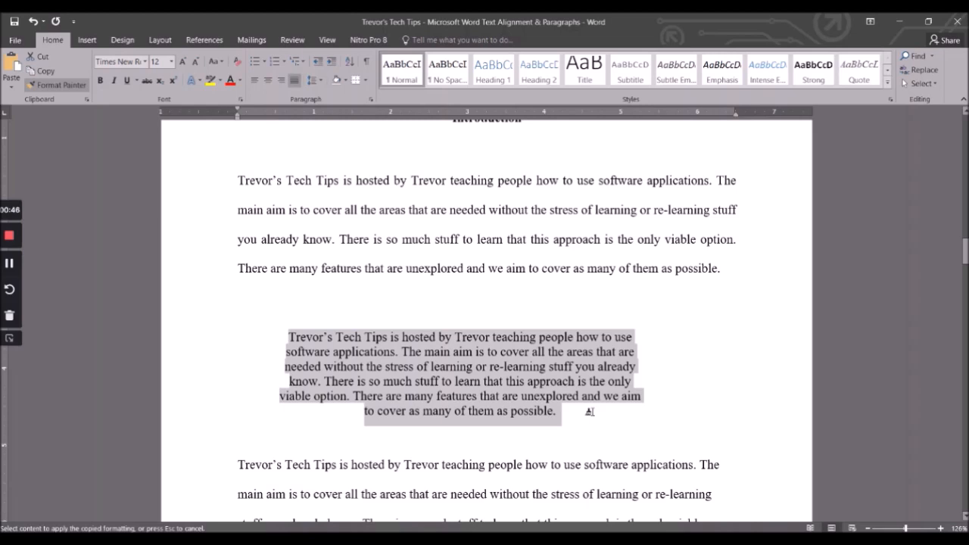
left_click(454, 378)
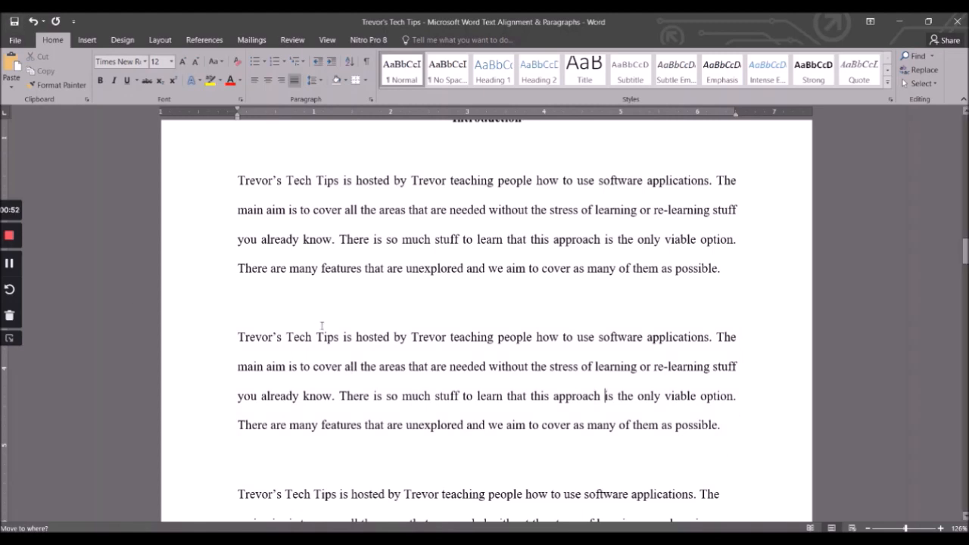
left_click_drag(238, 180, 724, 290)
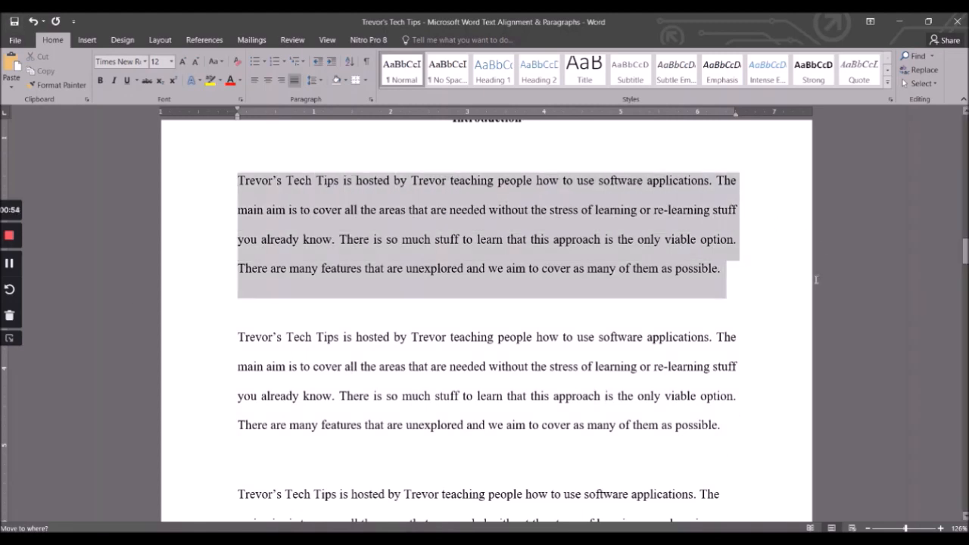
left_click(254, 239)
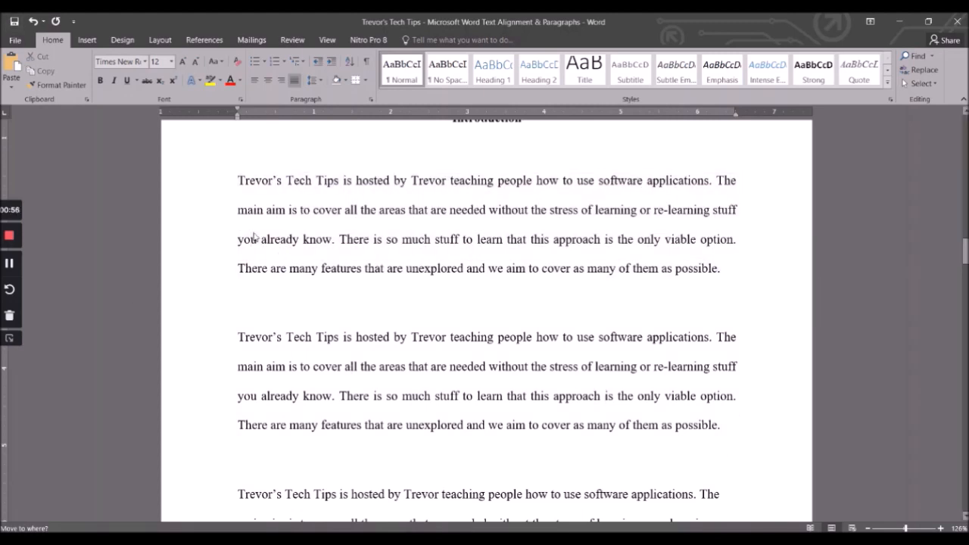
mouse_move(421, 364)
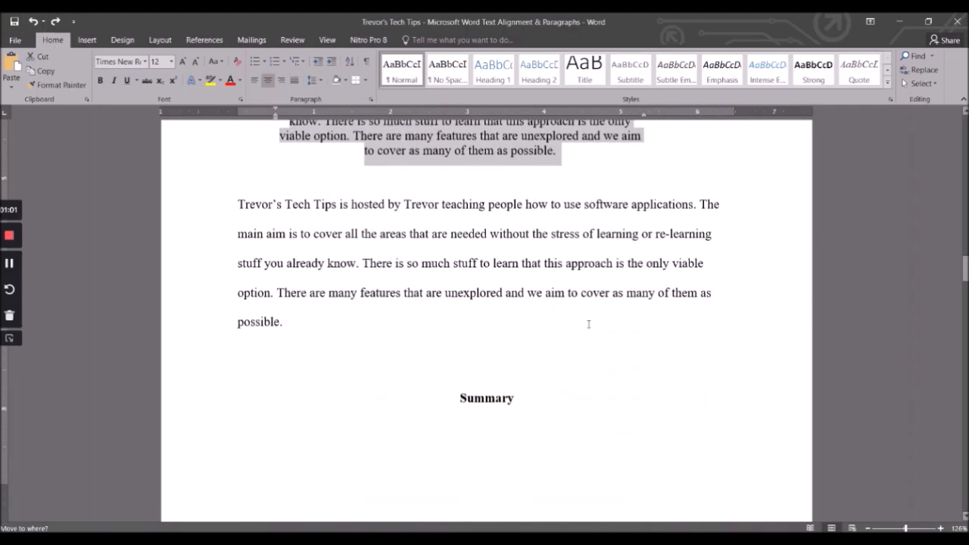
Step: Apply the copied plain formatting to the Summary heading below the body paragraph and select the word Summary
scroll("down", 3)
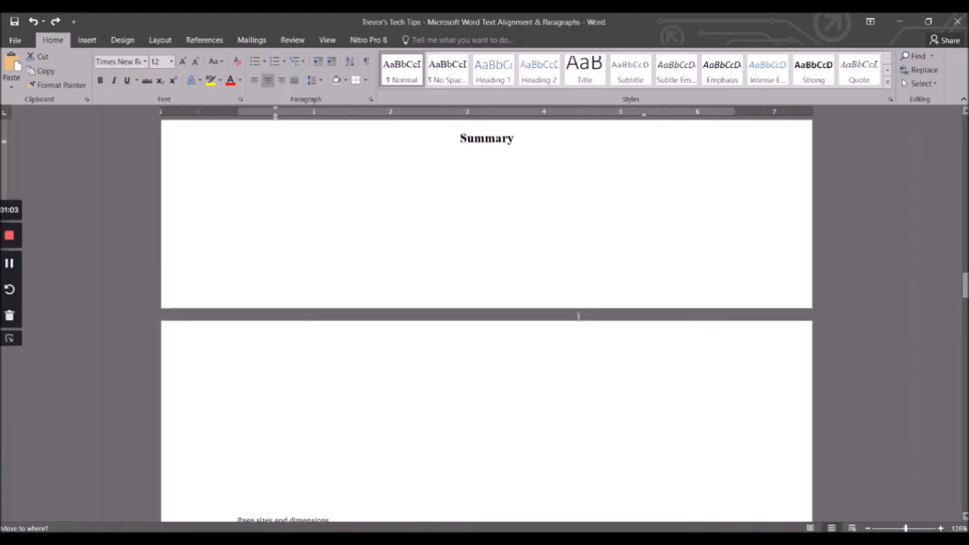
scroll("down", 3)
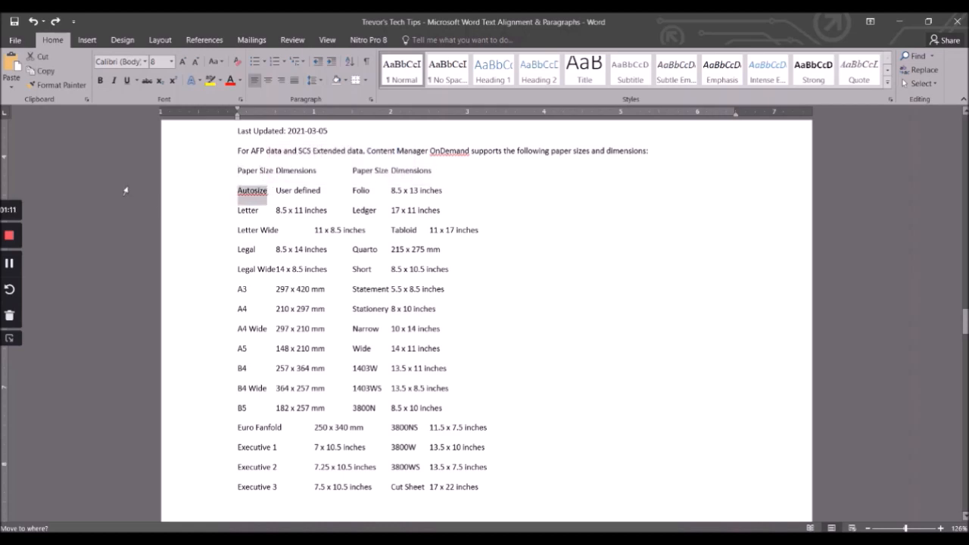
mouse_move(58, 85)
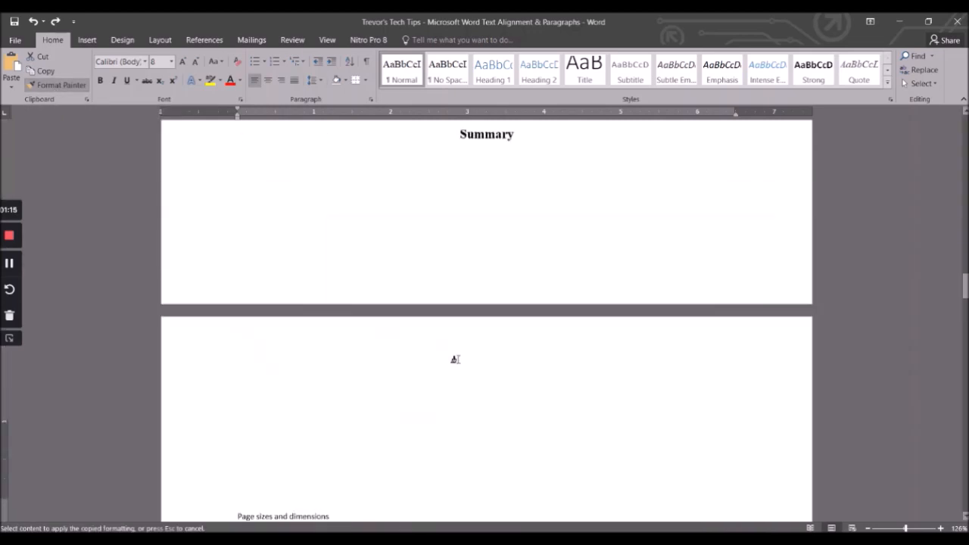
scroll("up", 3)
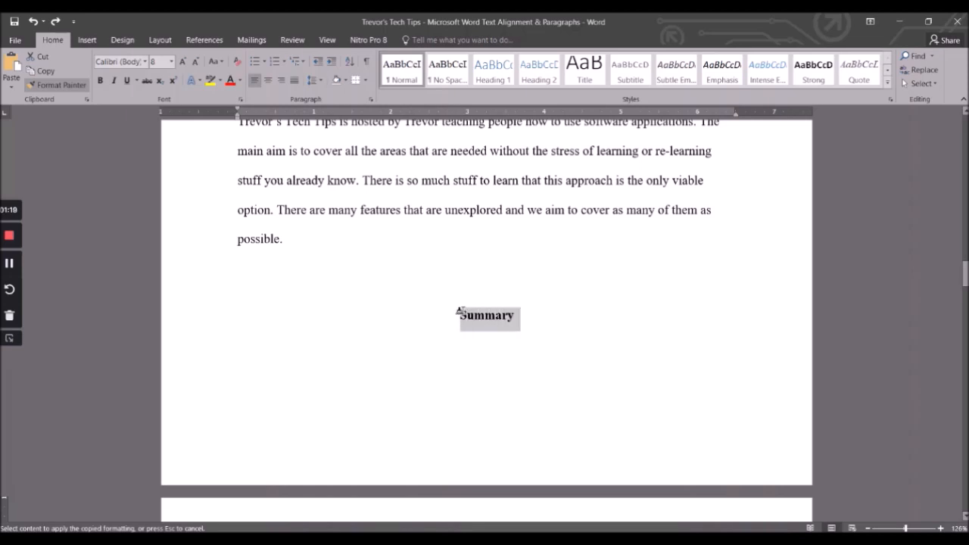
left_click(488, 315)
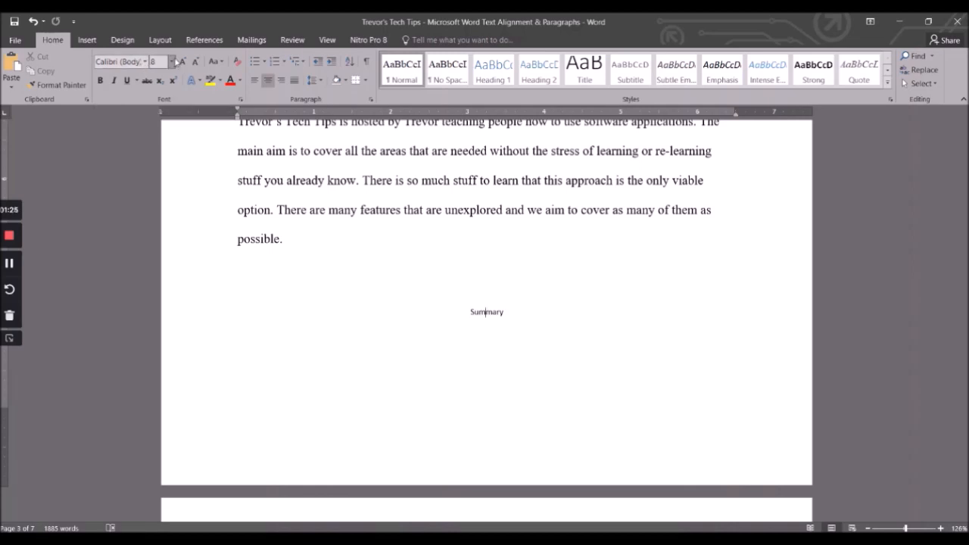
mouse_move(536, 321)
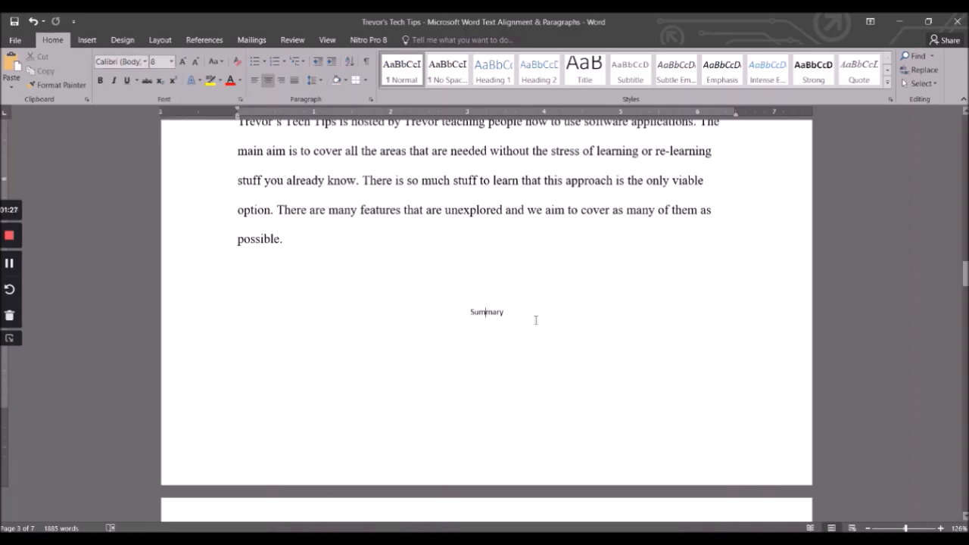
scroll("down", 3)
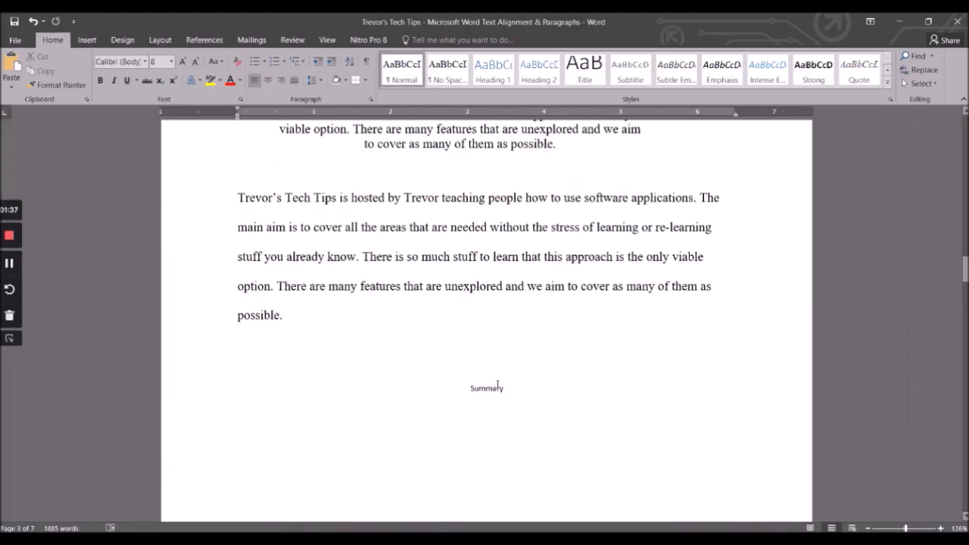
double_click(488, 388)
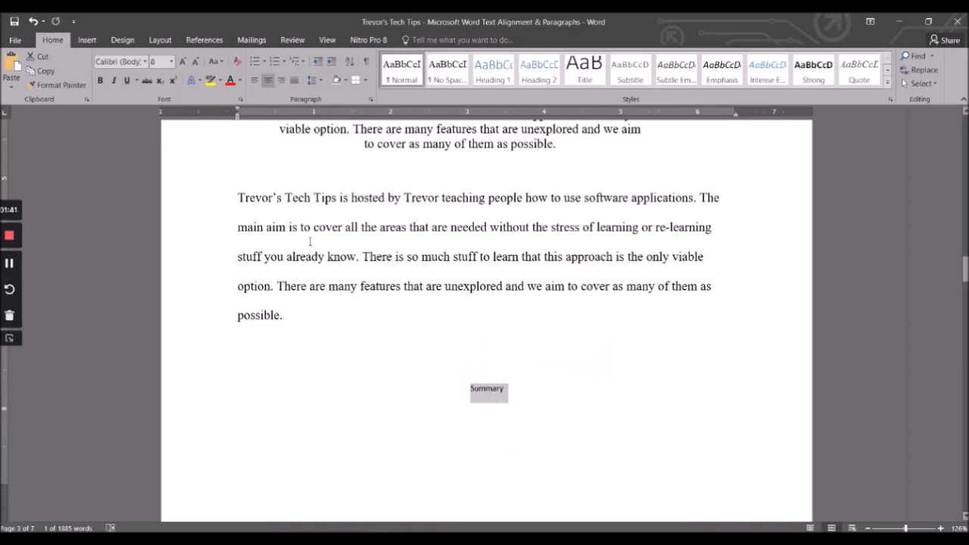
mouse_move(590, 415)
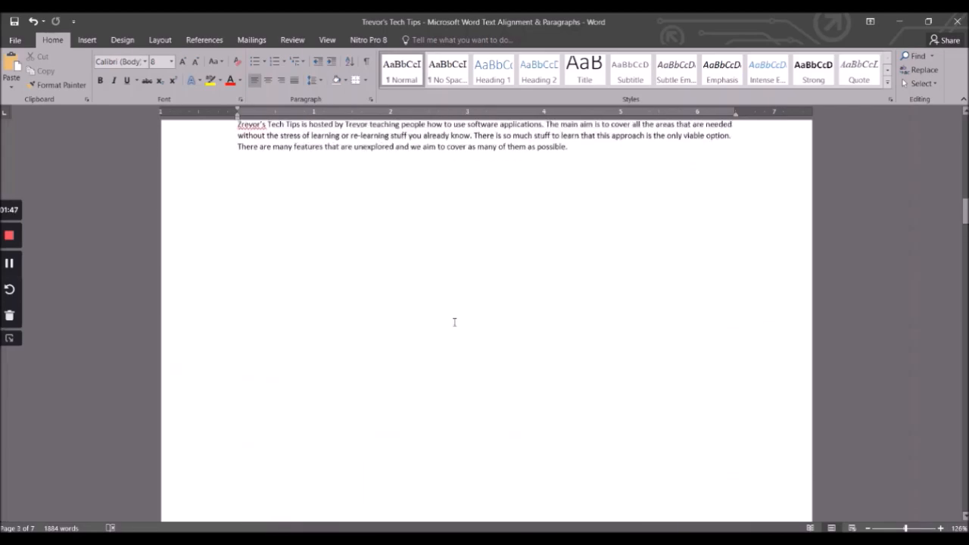
Step: Style the Introduction heading red, italic and underlined
scroll("up", 3)
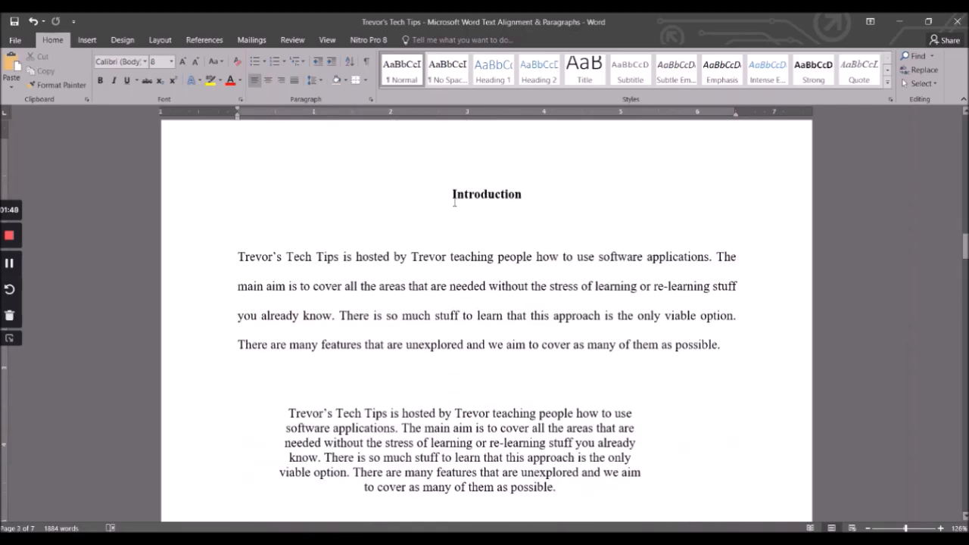
double_click(486, 194)
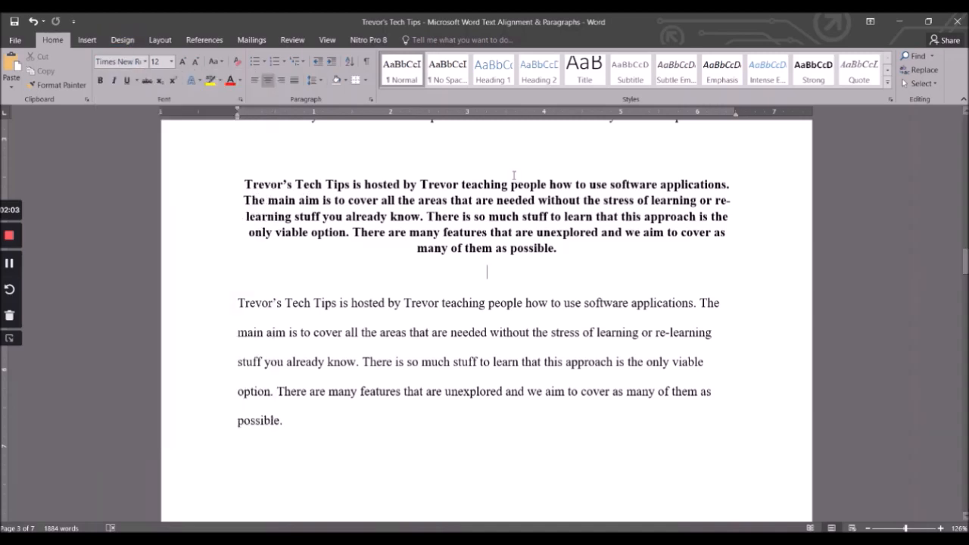
left_click_drag(244, 185, 554, 249)
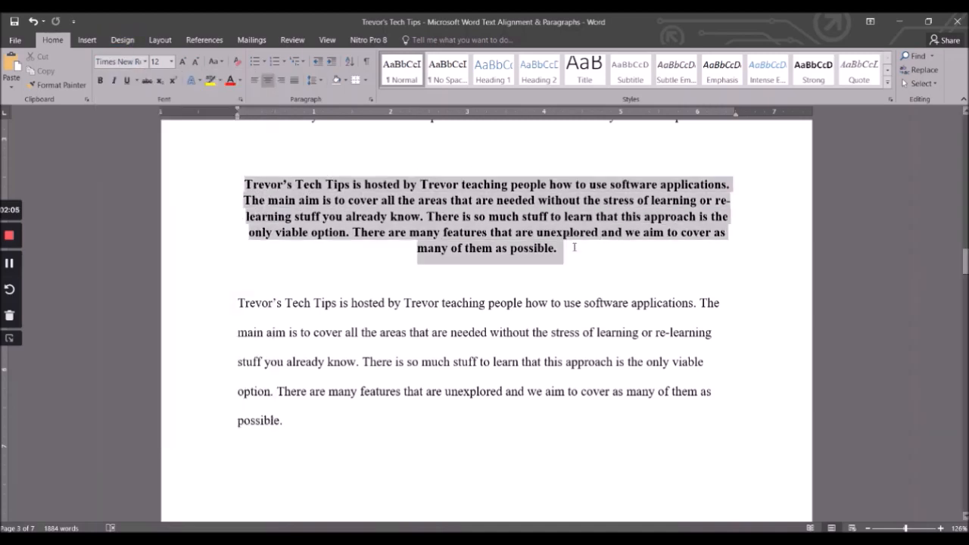
left_click(170, 60)
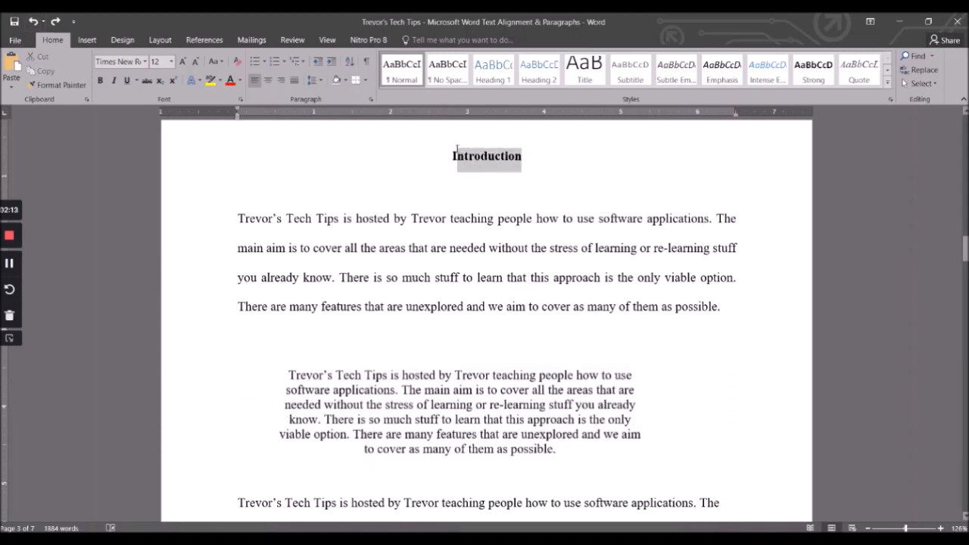
left_click(227, 79)
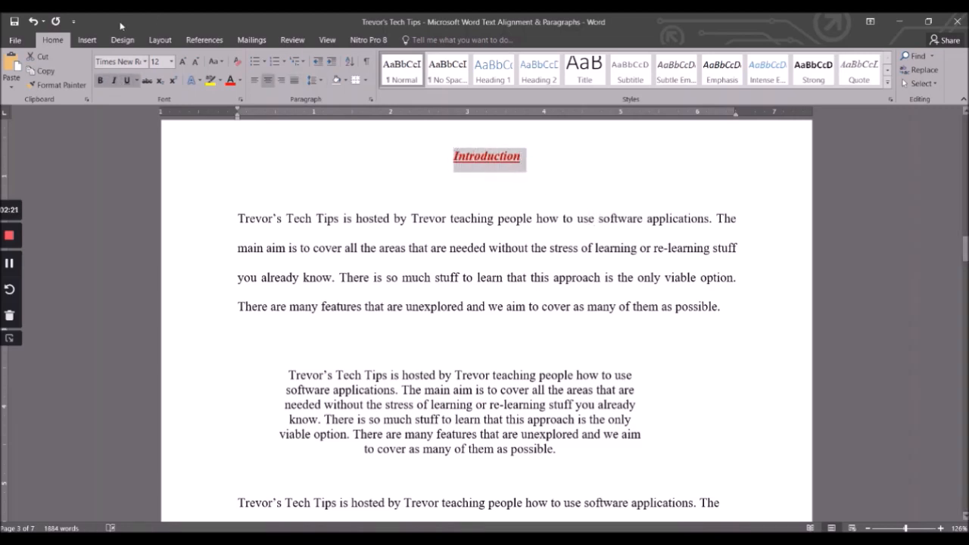
Step: Copy the Introduction heading's red italic underlined formatting onto the centered paragraph
left_click(57, 85)
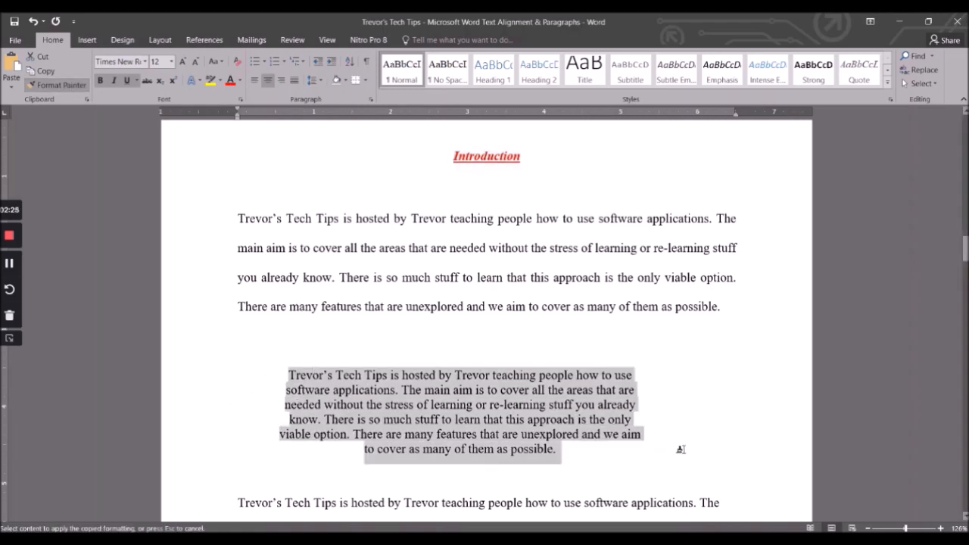
left_click(460, 411)
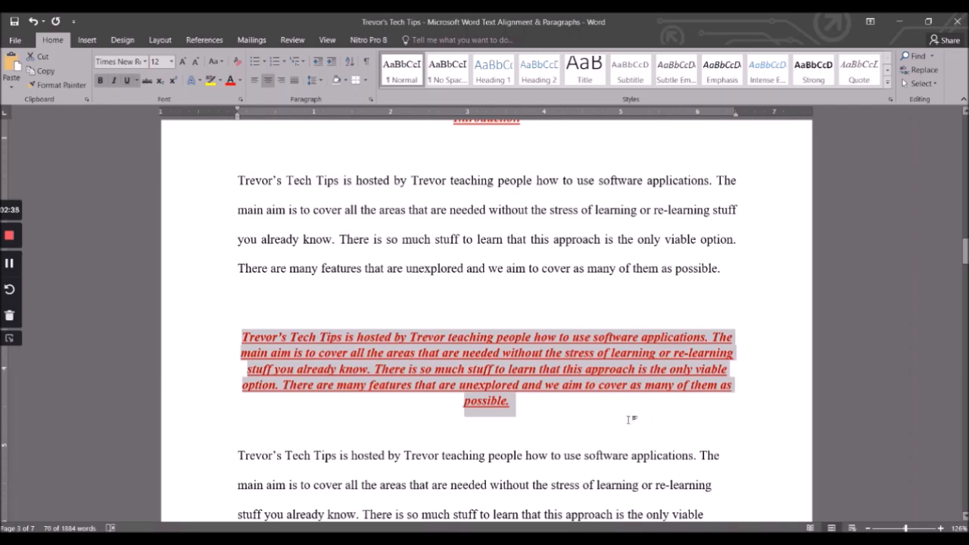
mouse_move(599, 415)
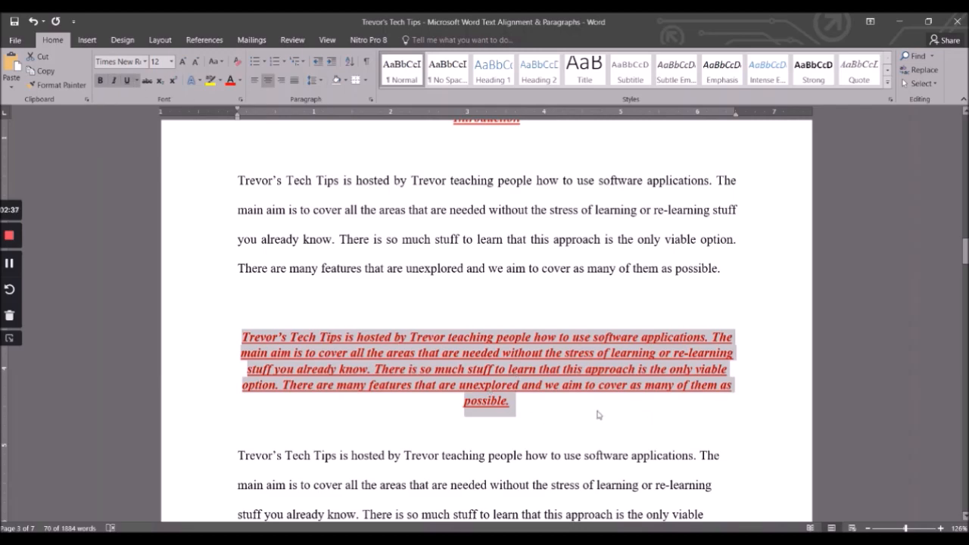
scroll("up", 3)
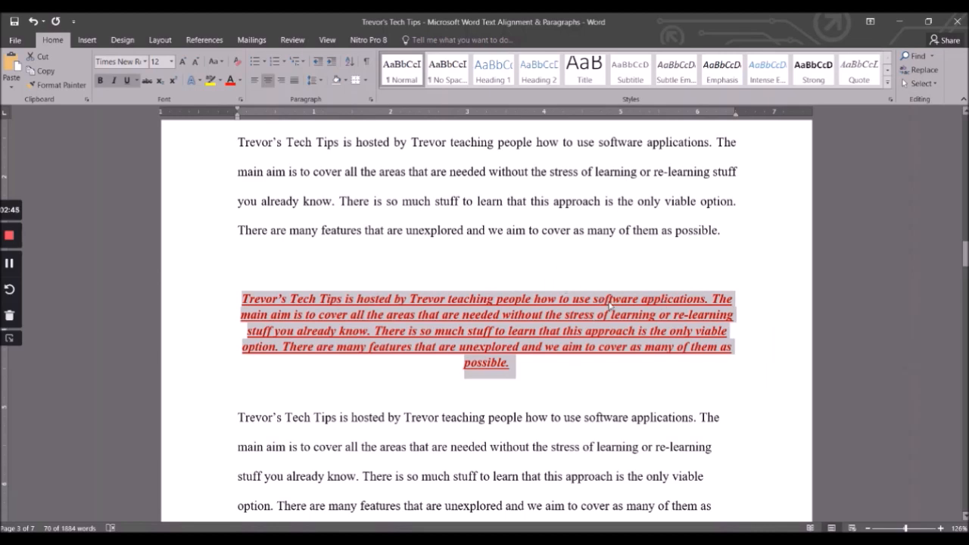
mouse_move(535, 339)
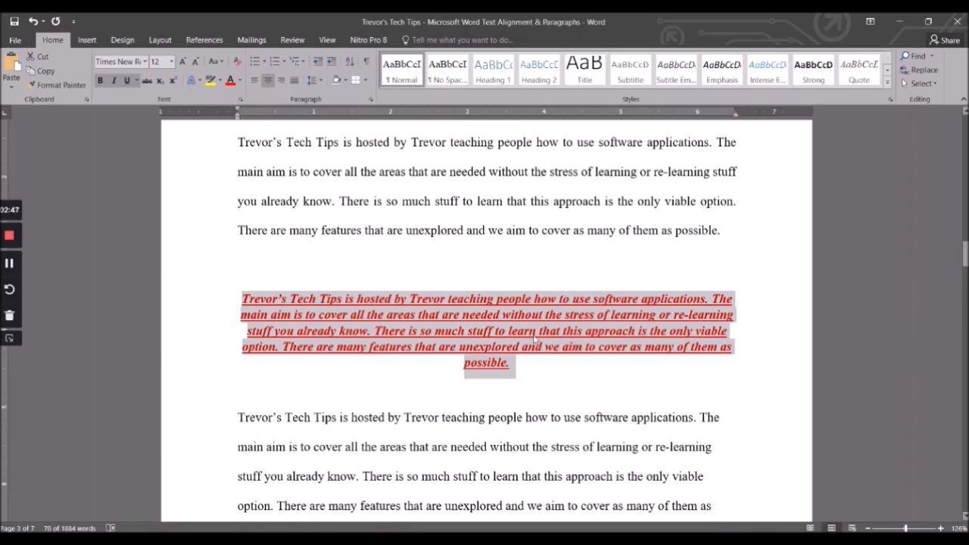
mouse_move(548, 363)
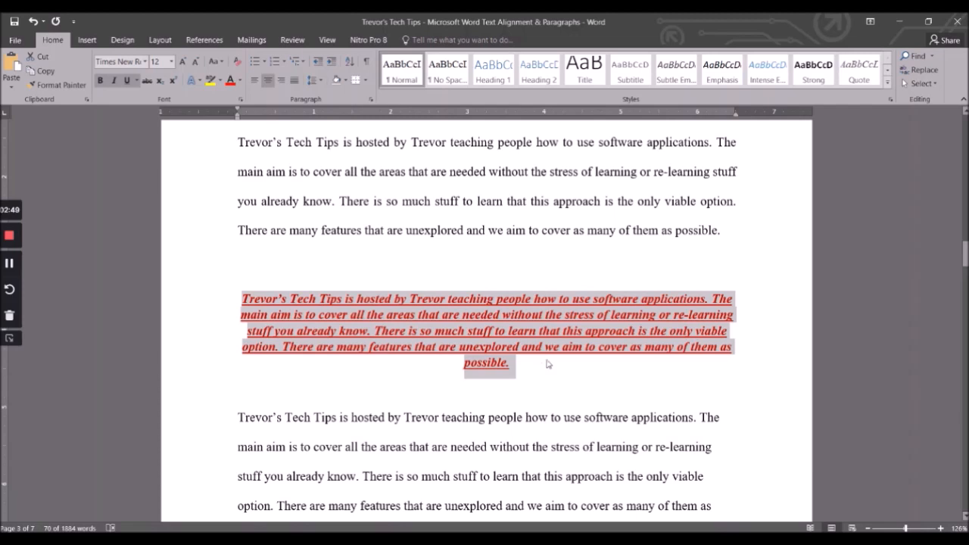
mouse_move(560, 388)
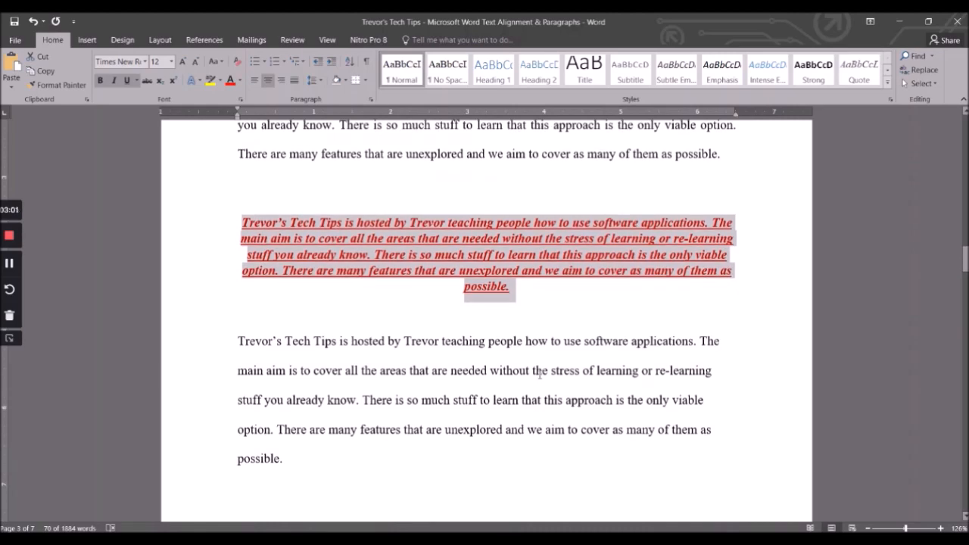
Step: Give the word There a bullet from the Bullets library
scroll("up", 3)
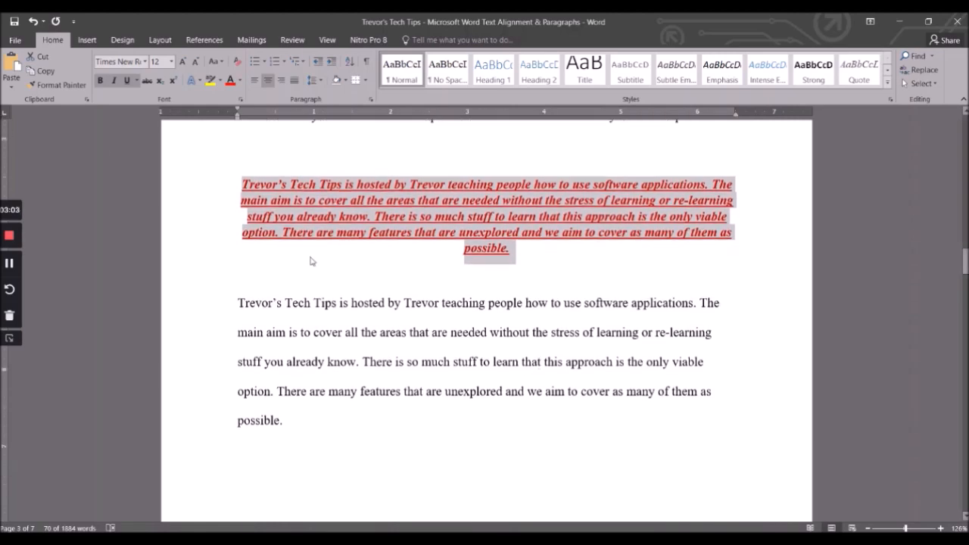
scroll("down", 3)
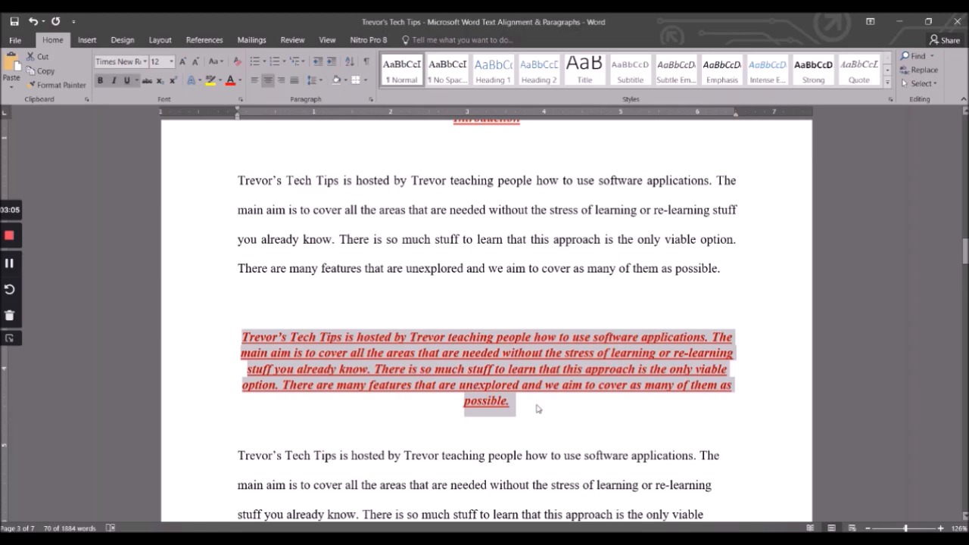
left_click(281, 305)
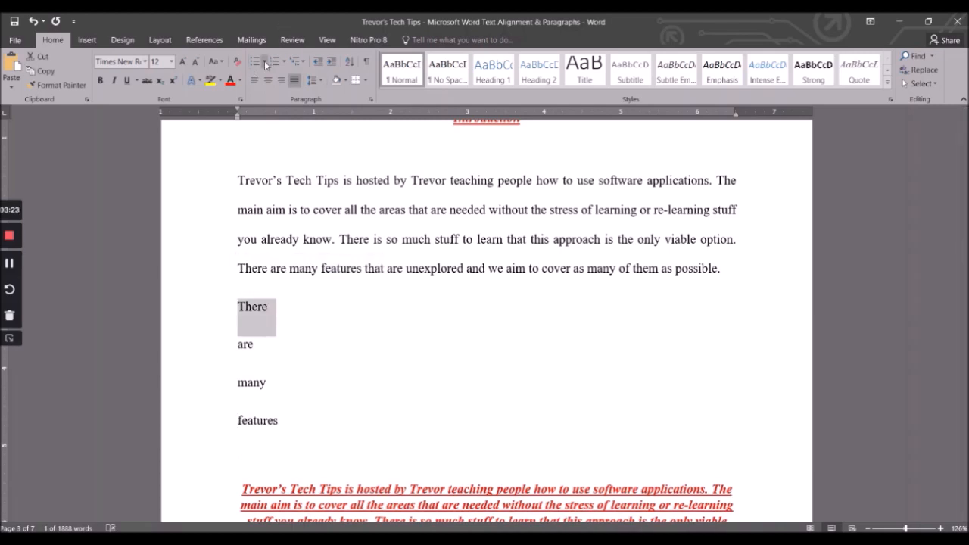
left_click(258, 60)
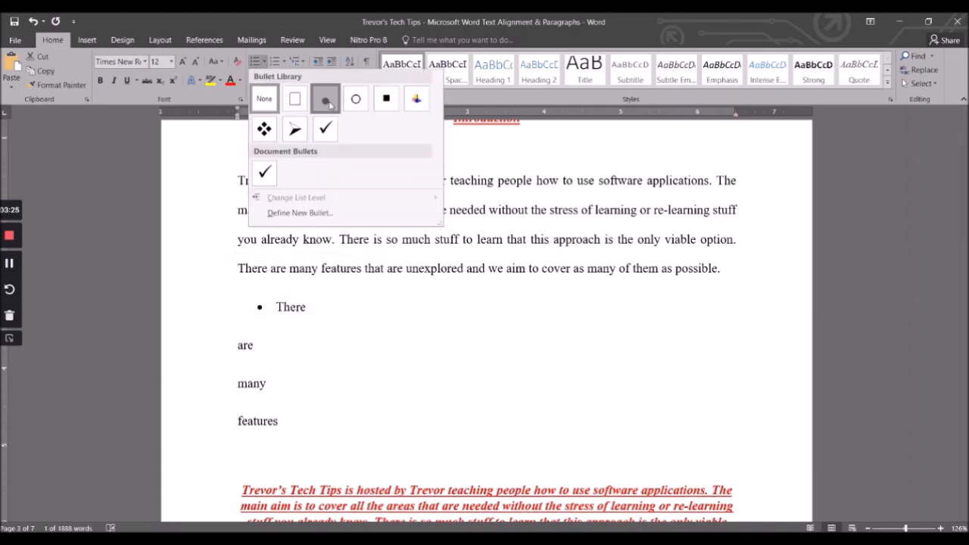
left_click(324, 98)
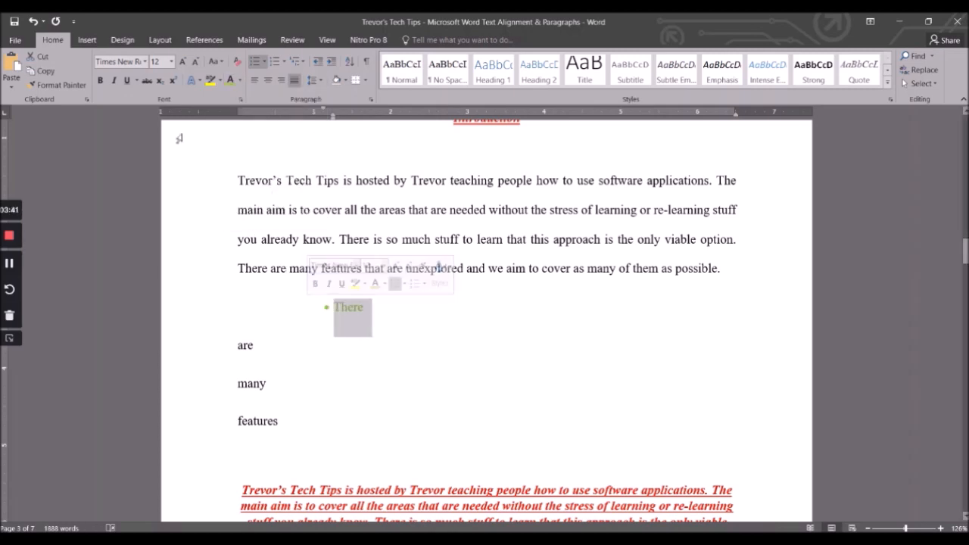
Step: Paint There's bullet formatting across are, many and features to complete the four-item list
left_click(36, 85)
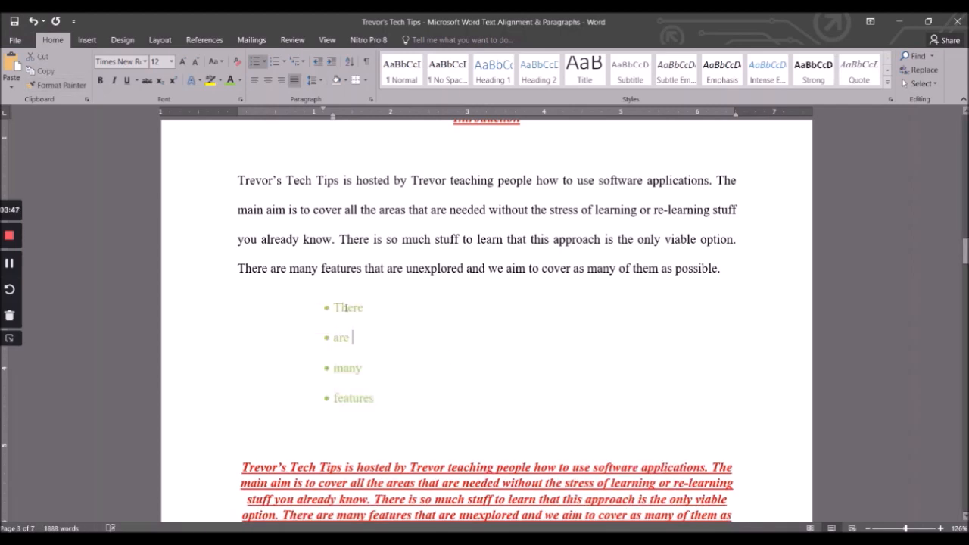
left_click_drag(337, 308, 373, 397)
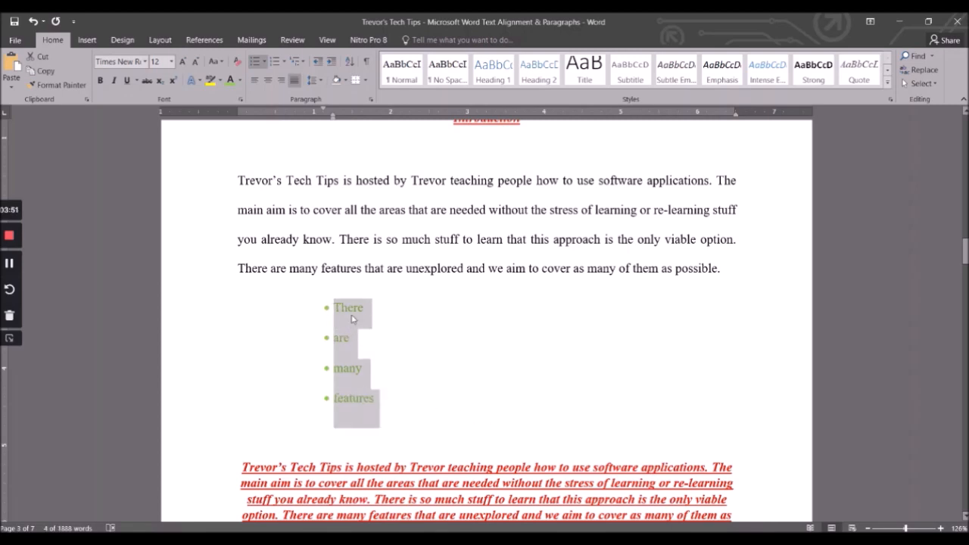
left_click(352, 337)
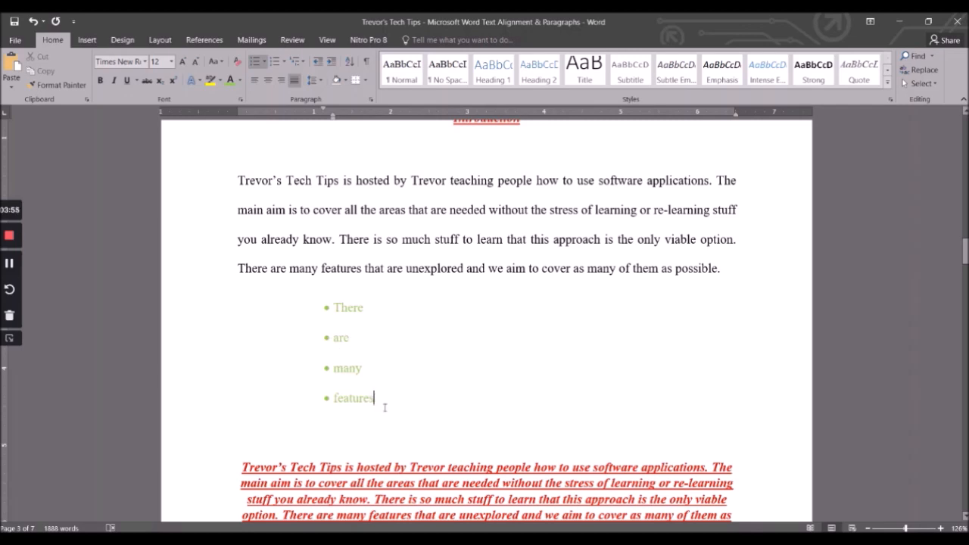
mouse_move(421, 305)
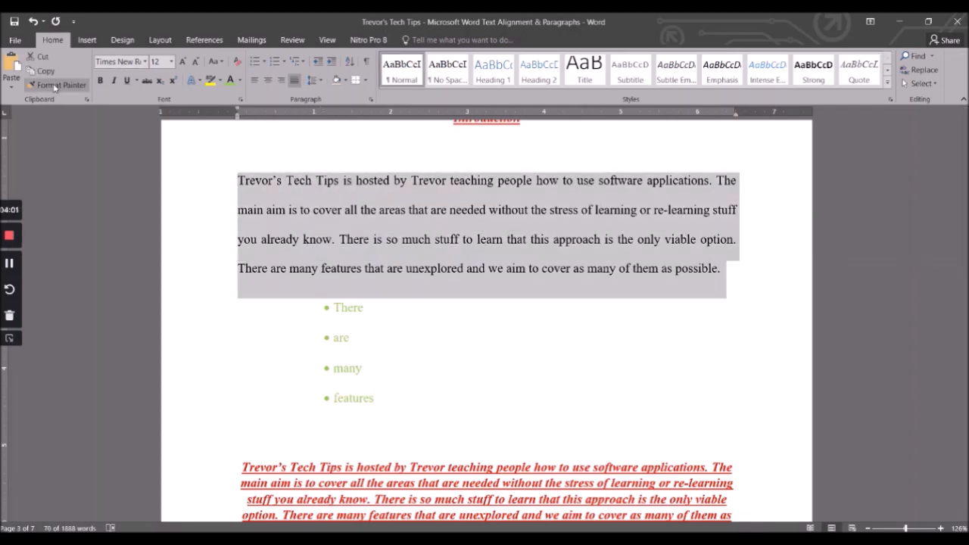
Step: Paint the plain body paragraph's formatting onto the list words and the red underlined paragraph
left_click(60, 85)
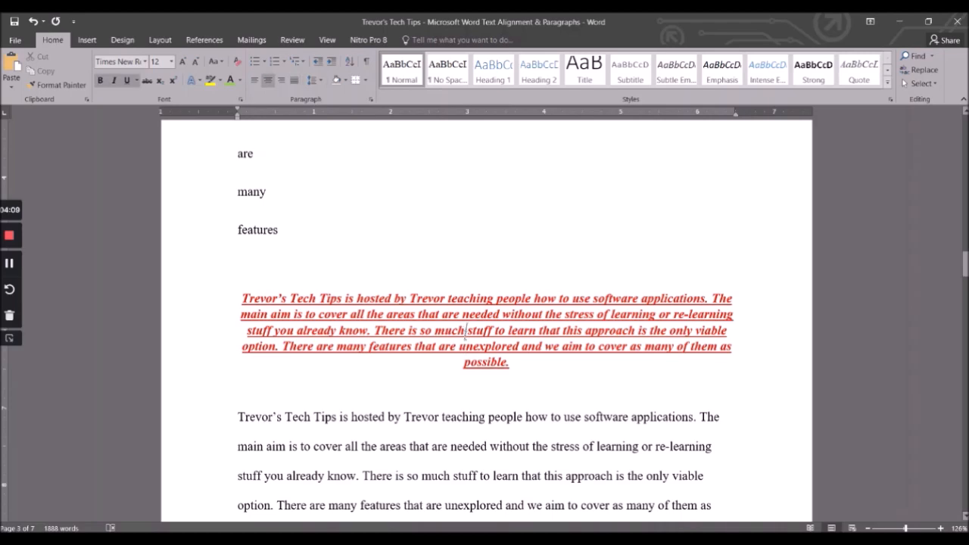
scroll("up", 3)
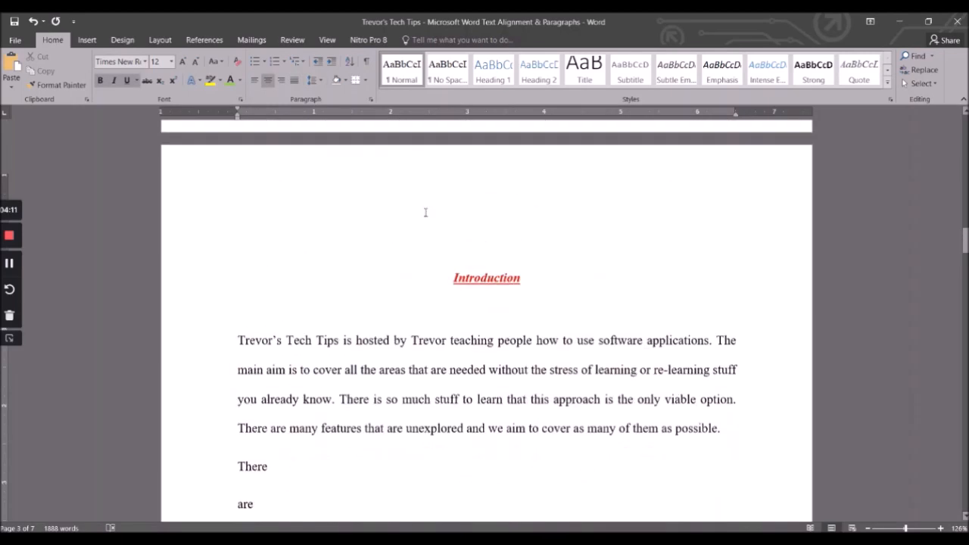
scroll("down", 3)
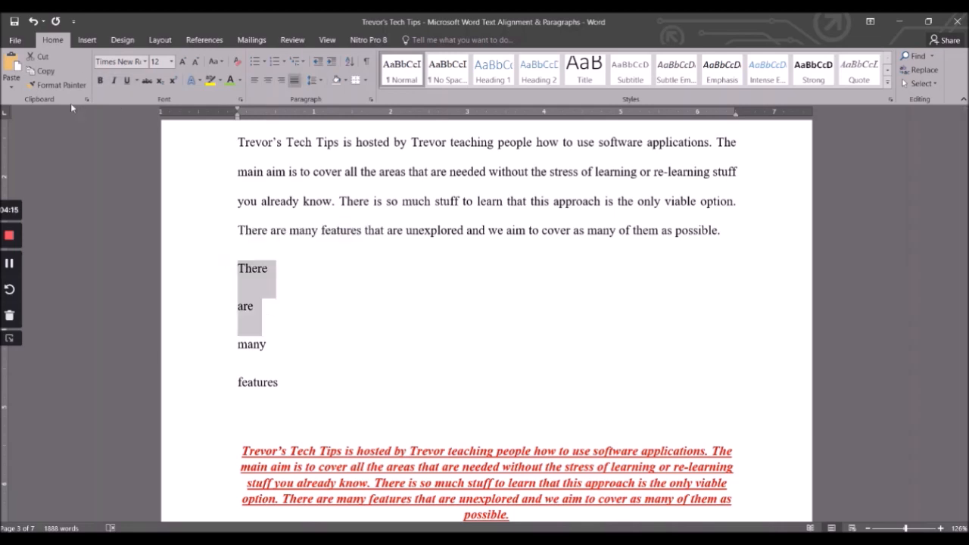
scroll("down", 3)
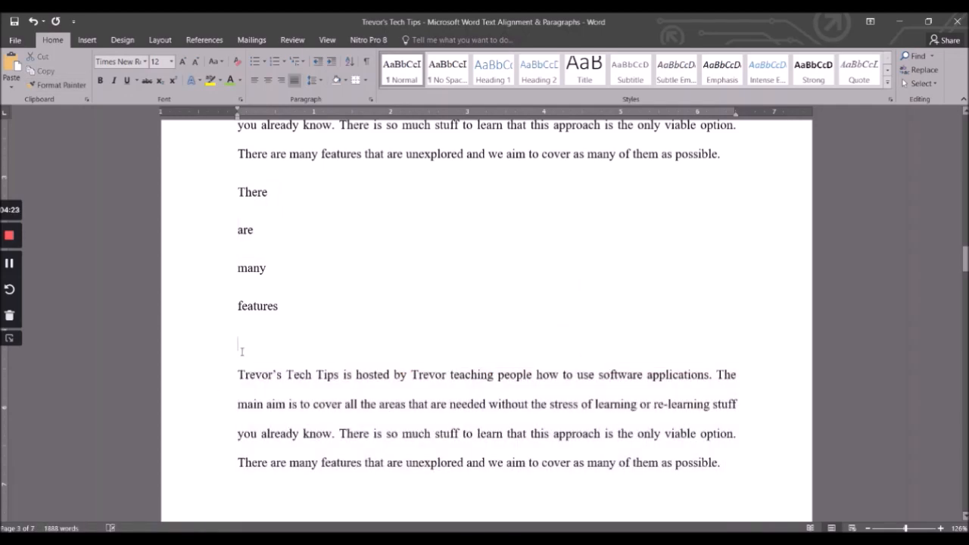
scroll("down", 3)
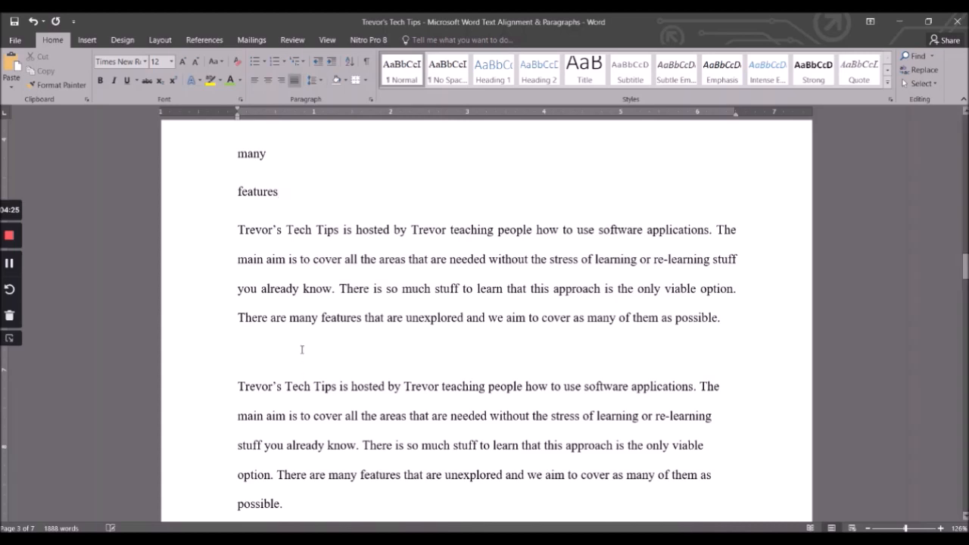